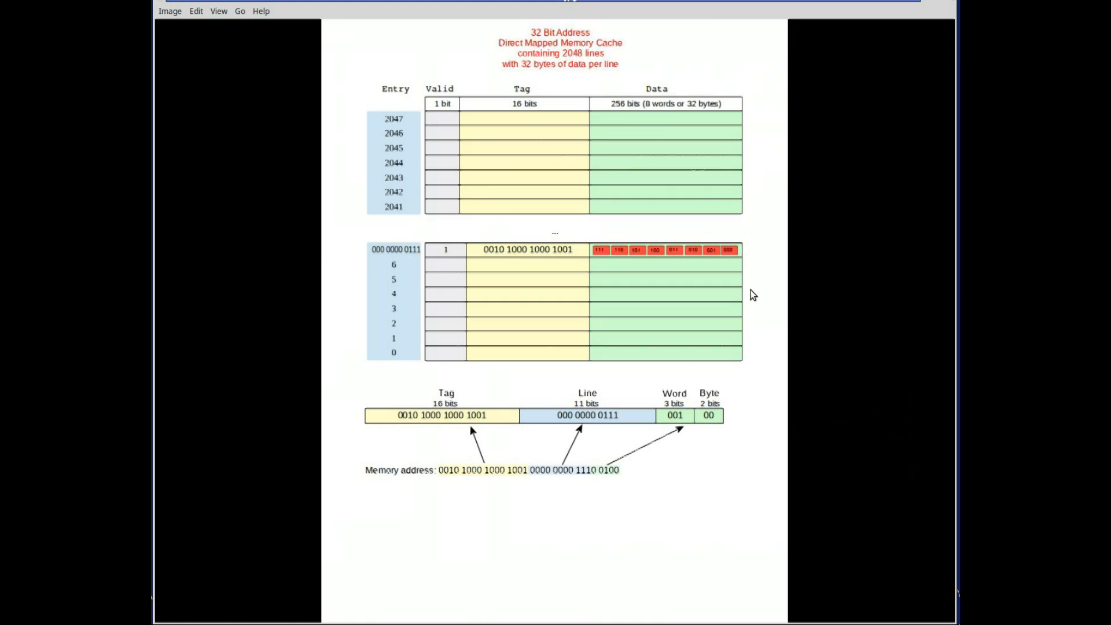
mouse_move(869, 239)
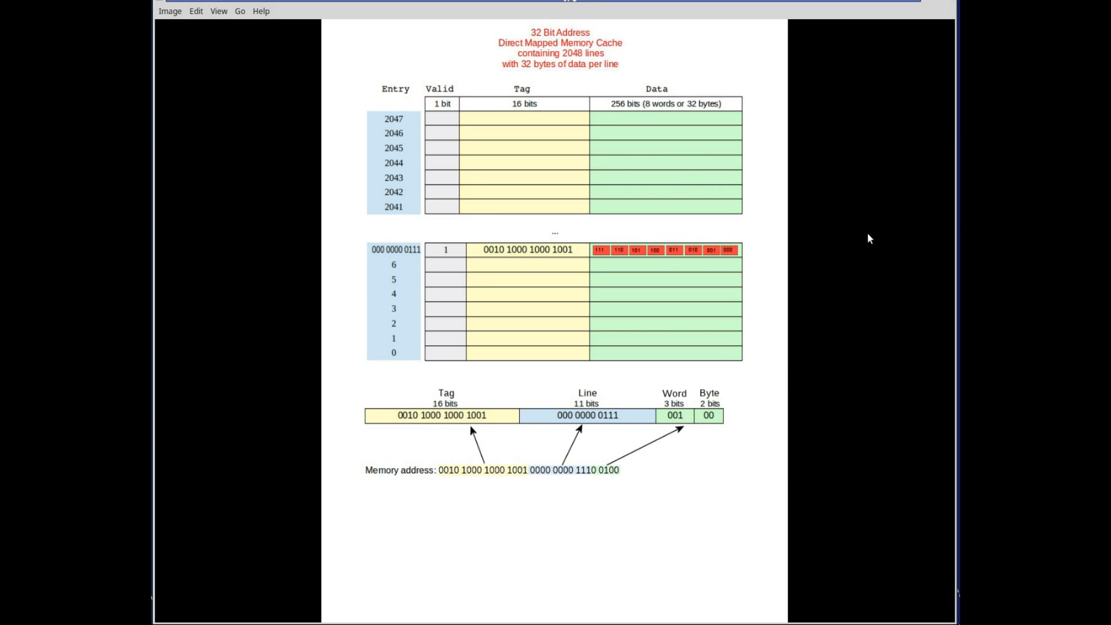
mouse_move(395, 126)
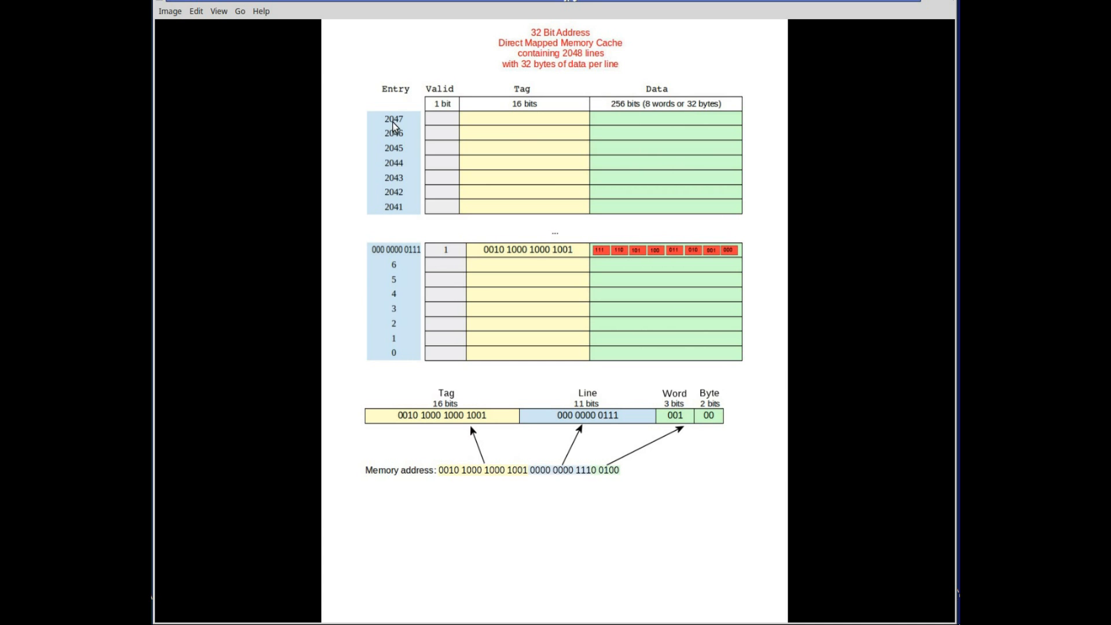
mouse_move(543, 126)
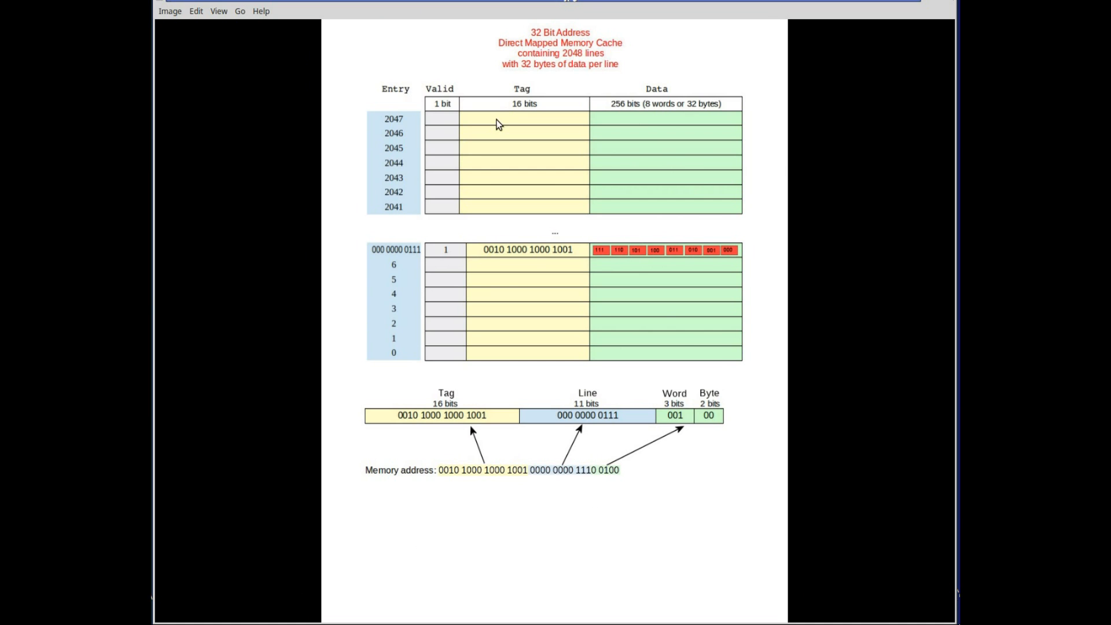
mouse_move(609, 124)
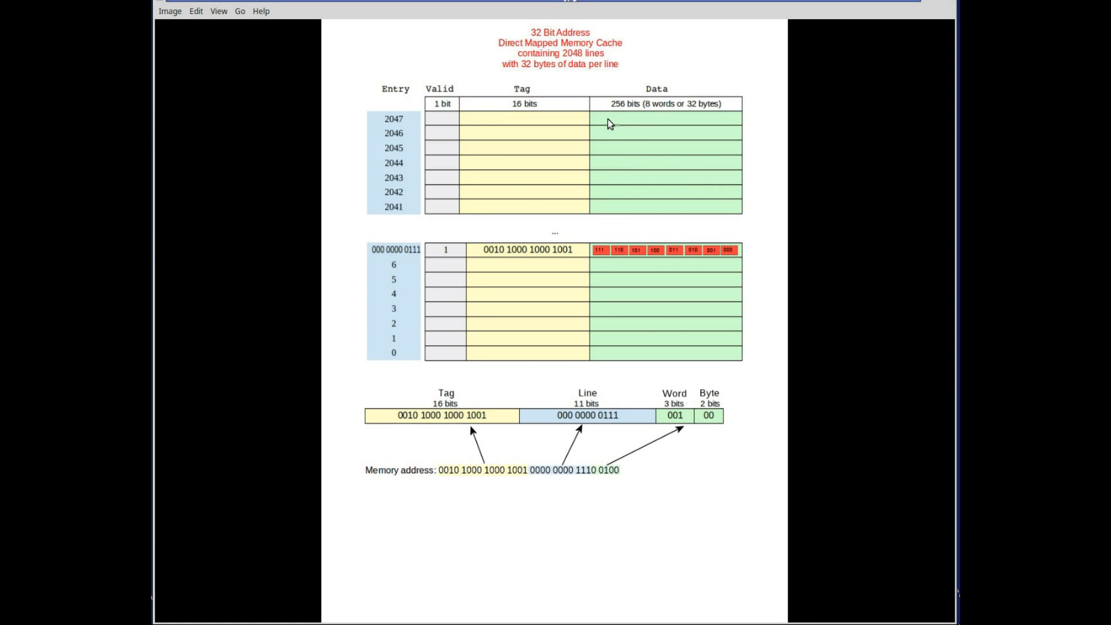
mouse_move(707, 124)
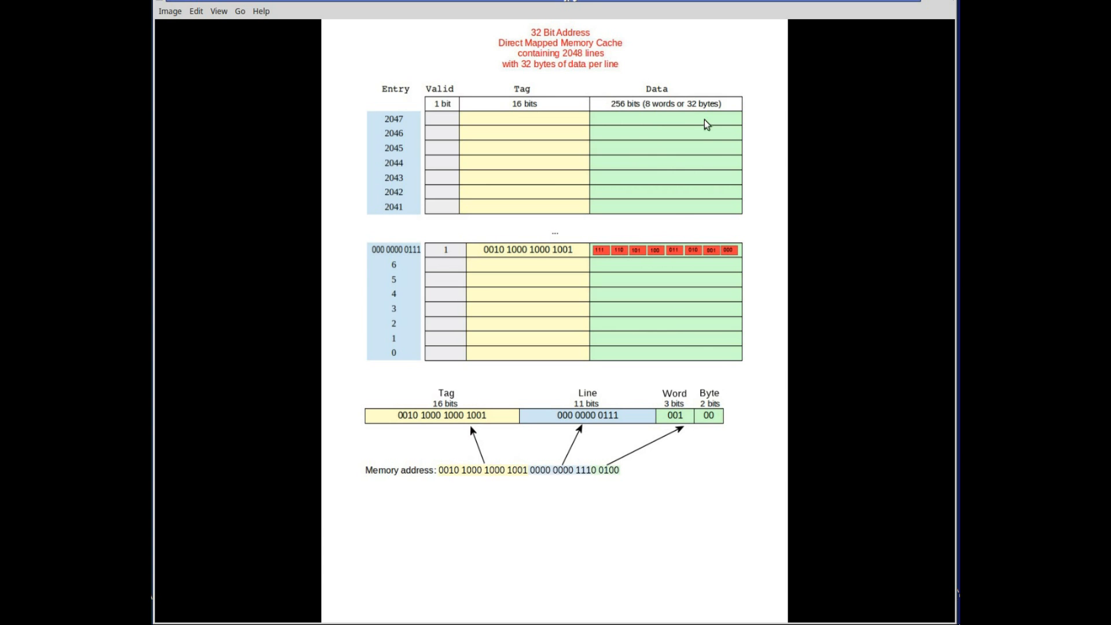
mouse_move(704, 123)
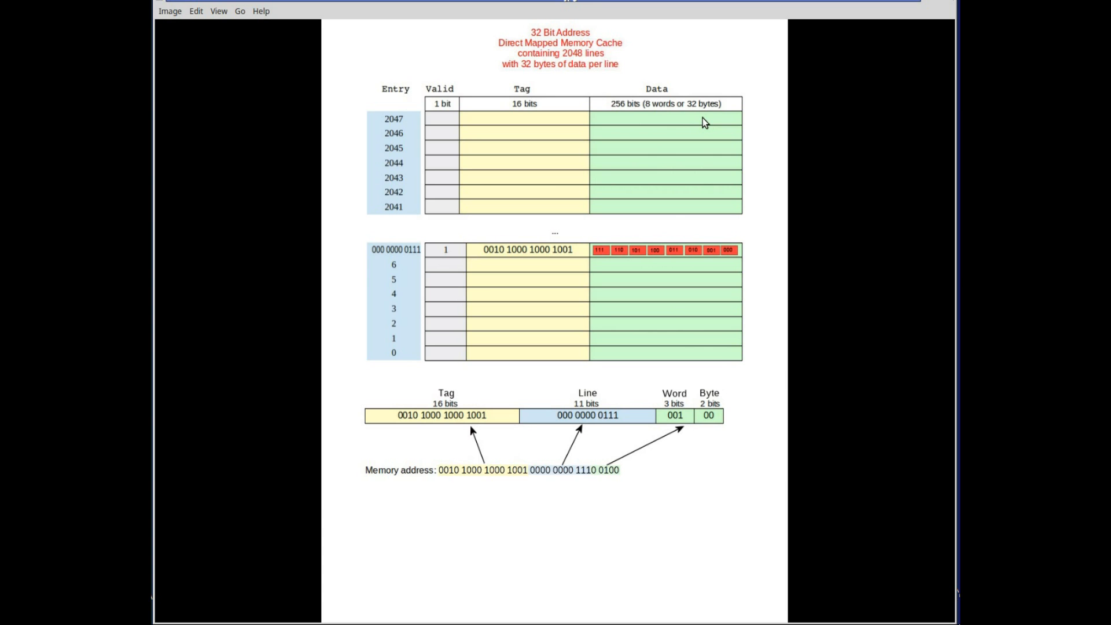
mouse_move(600, 262)
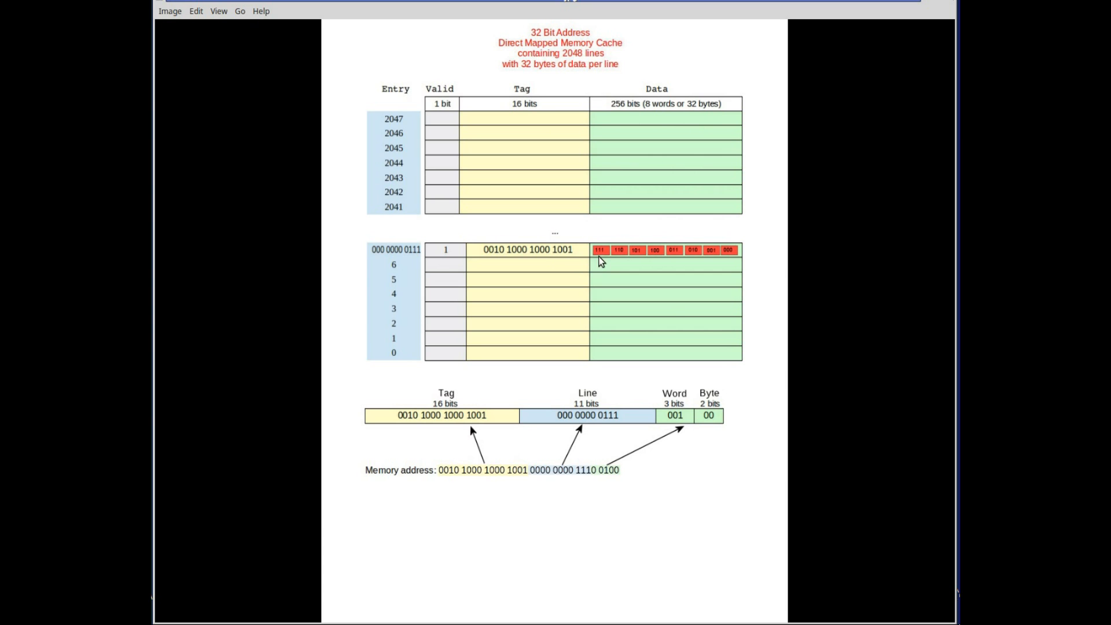
mouse_move(732, 257)
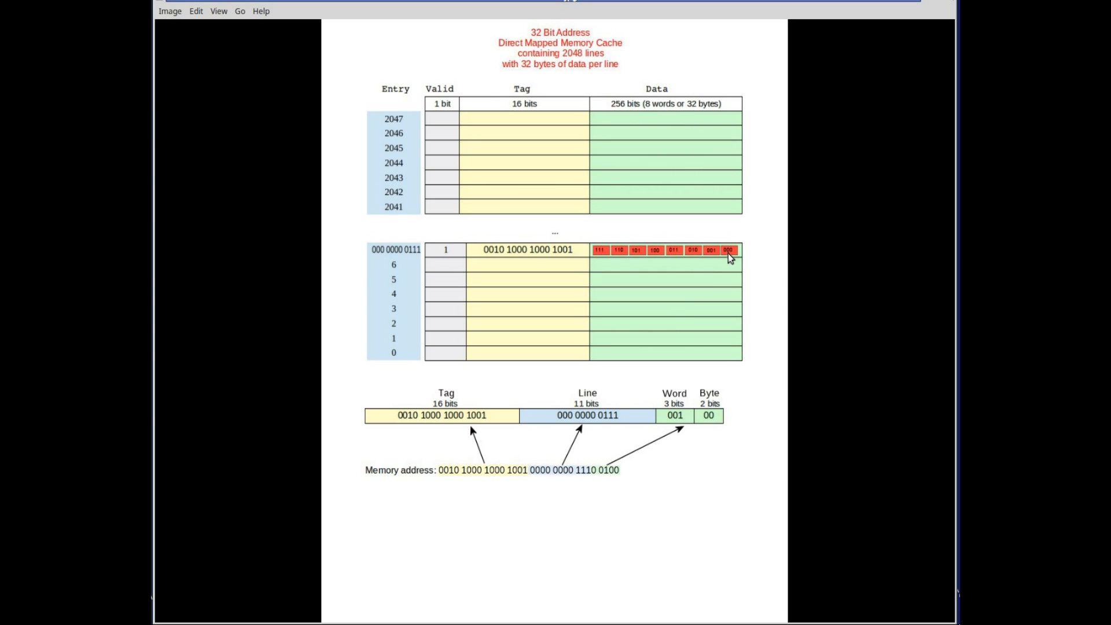
mouse_move(439, 446)
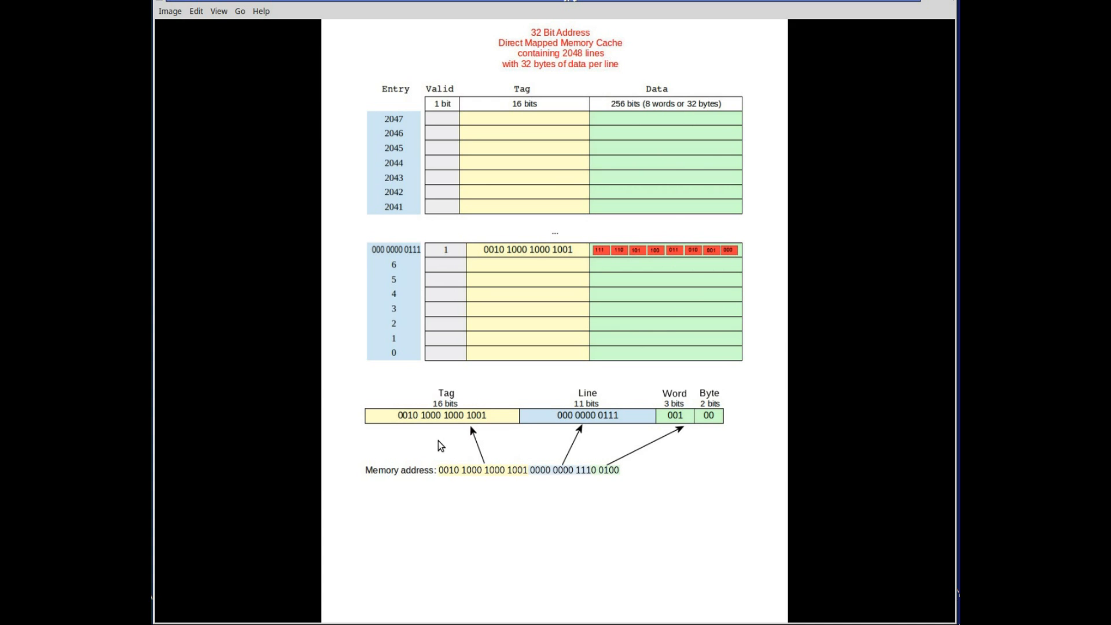
mouse_move(445, 461)
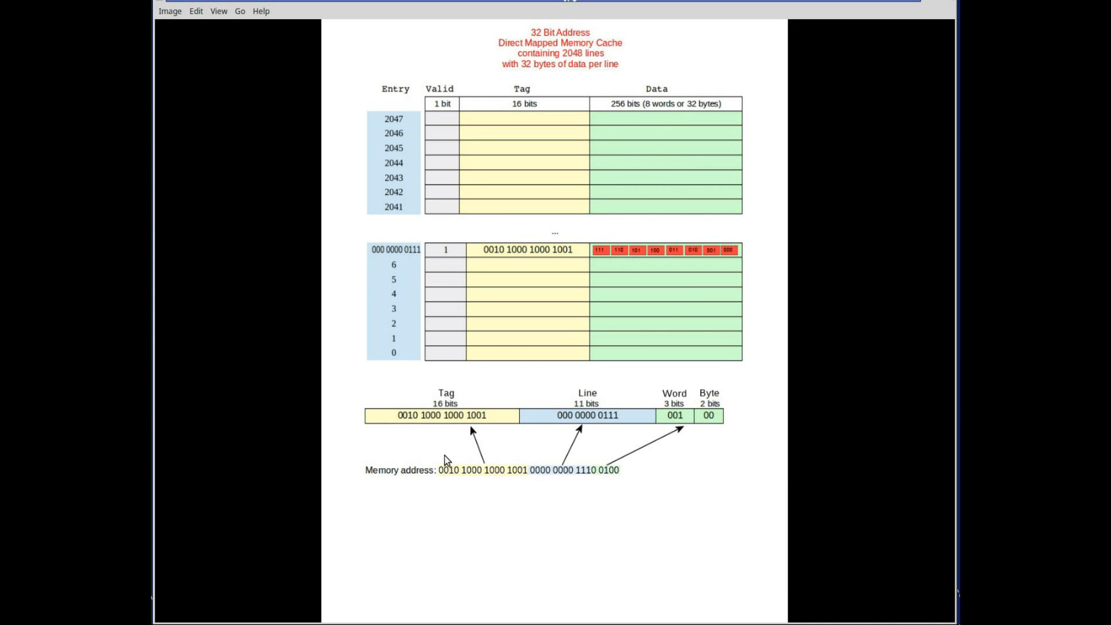
mouse_move(726, 438)
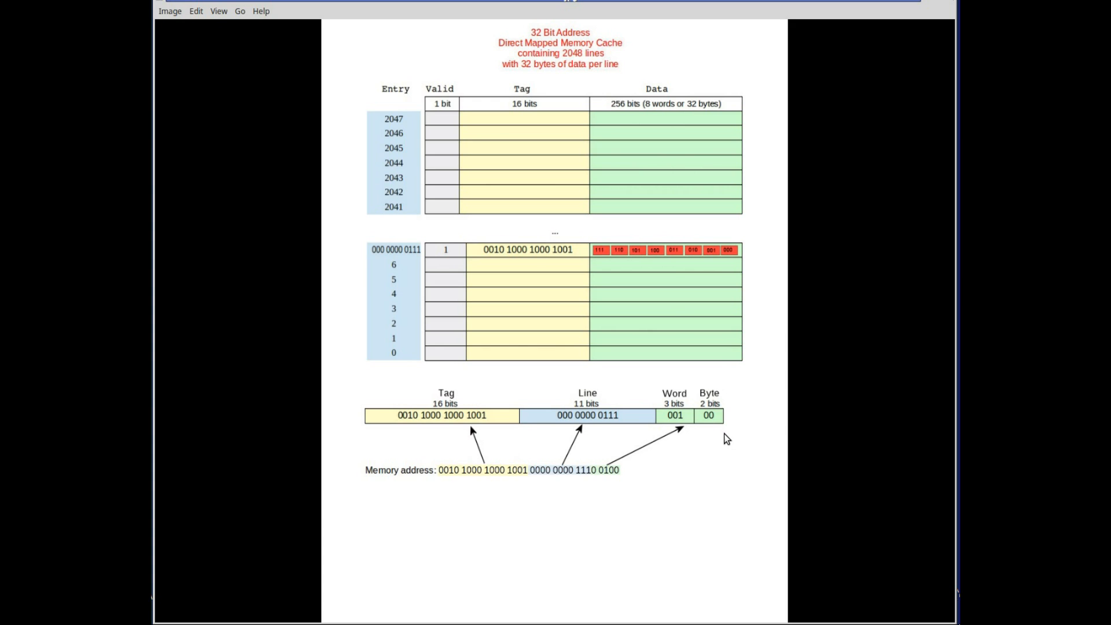
mouse_move(504, 423)
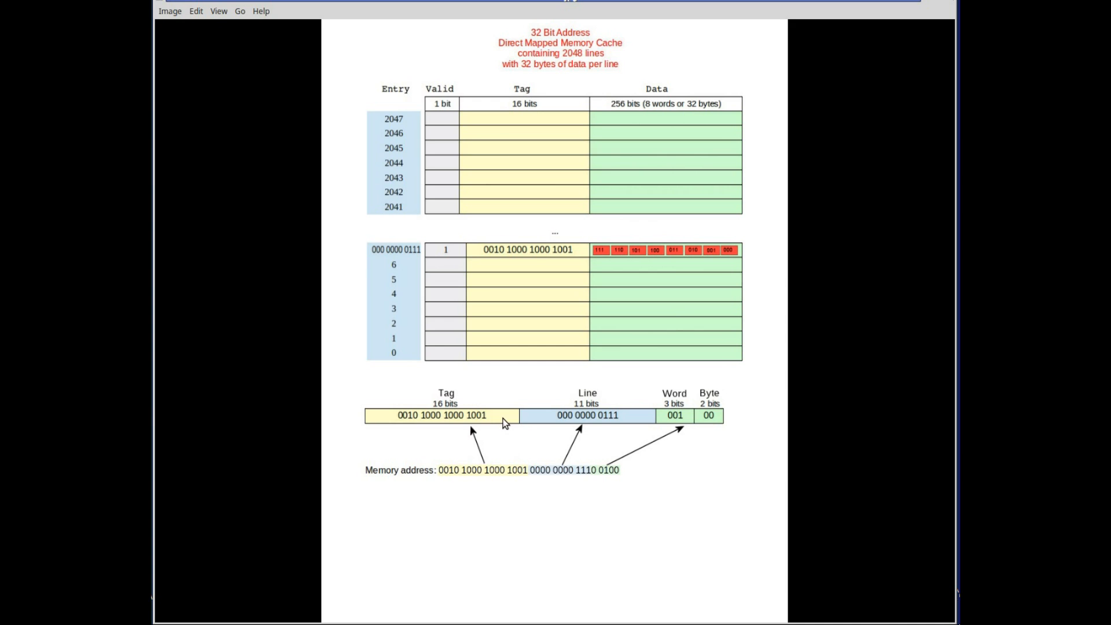
mouse_move(628, 411)
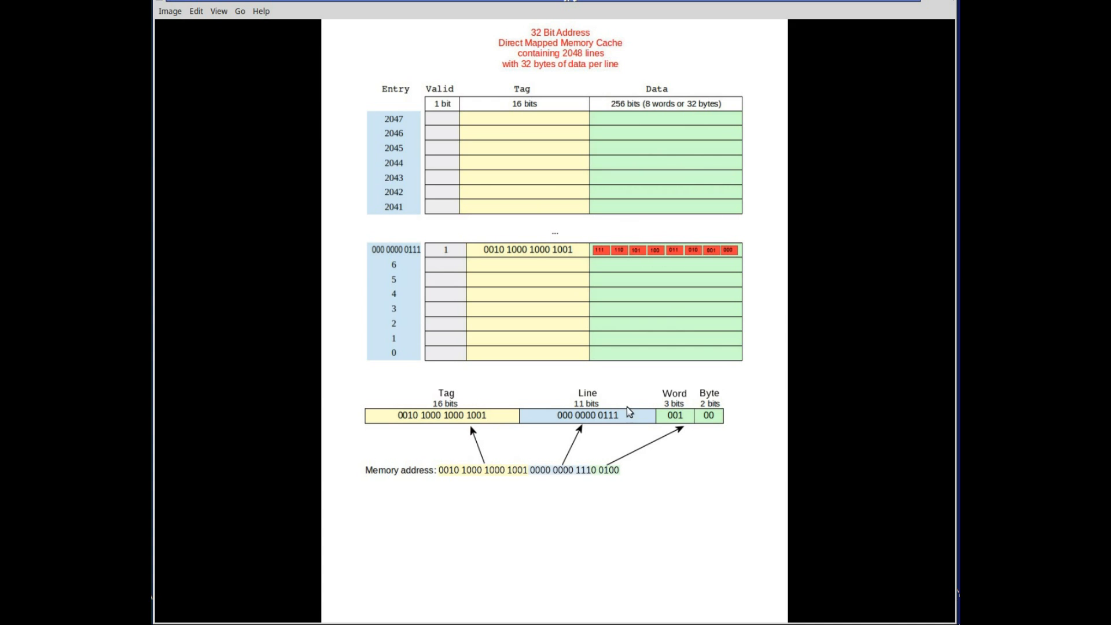
mouse_move(672, 420)
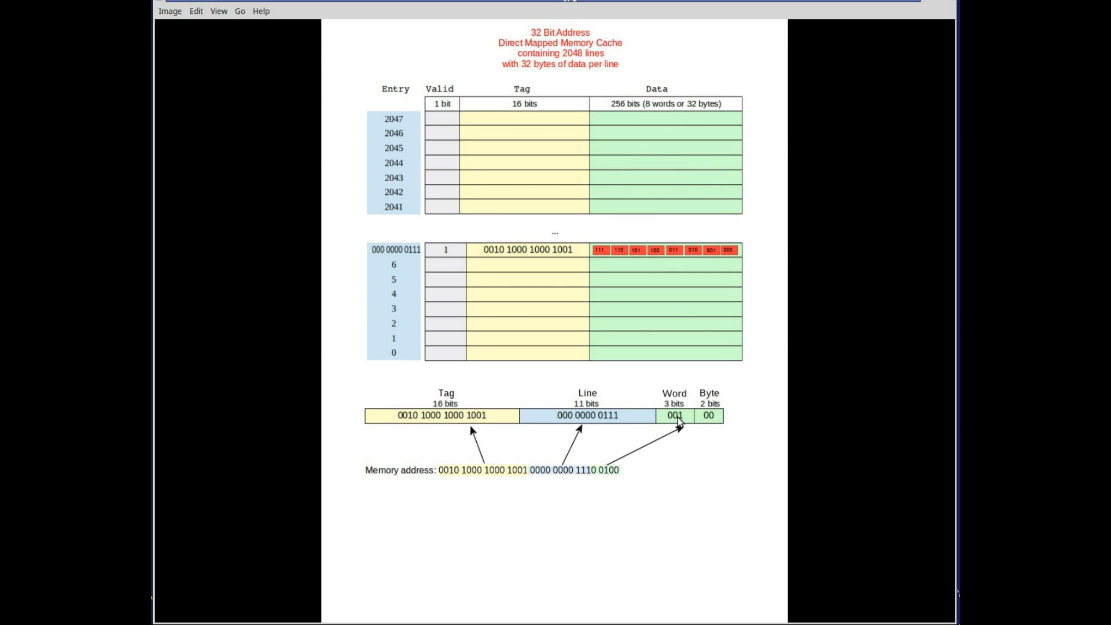
mouse_move(705, 423)
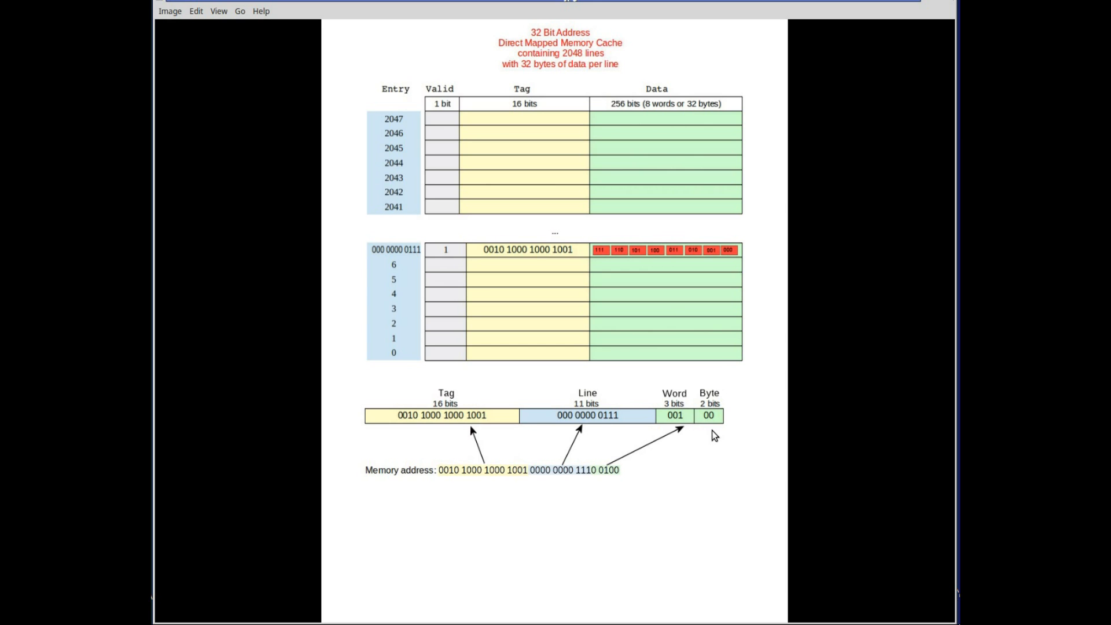
mouse_move(722, 443)
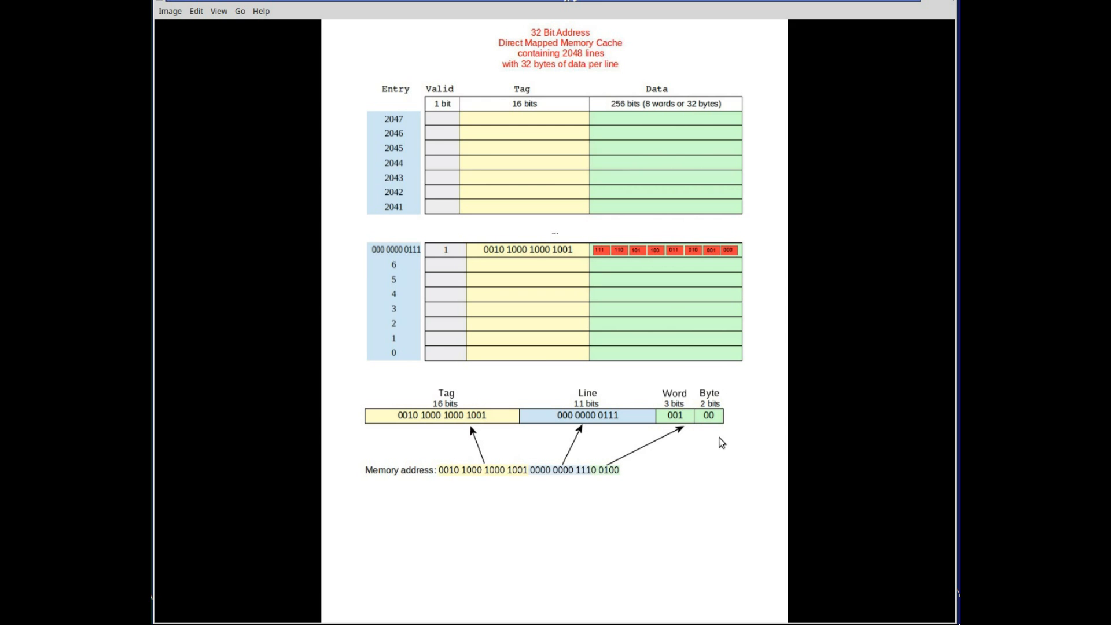
mouse_move(626, 422)
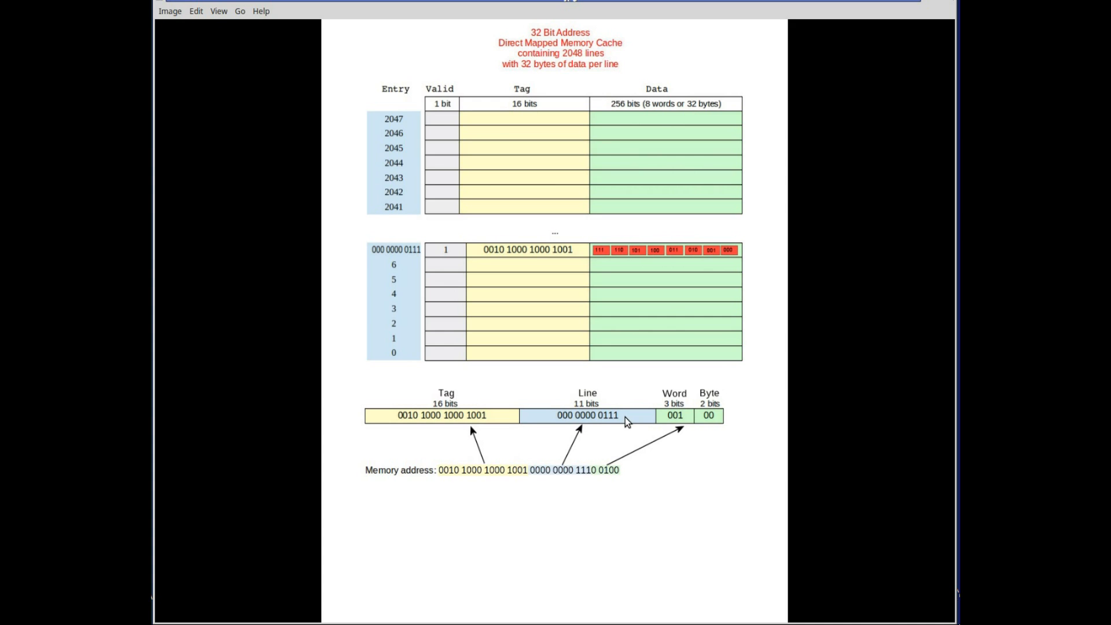
mouse_move(414, 371)
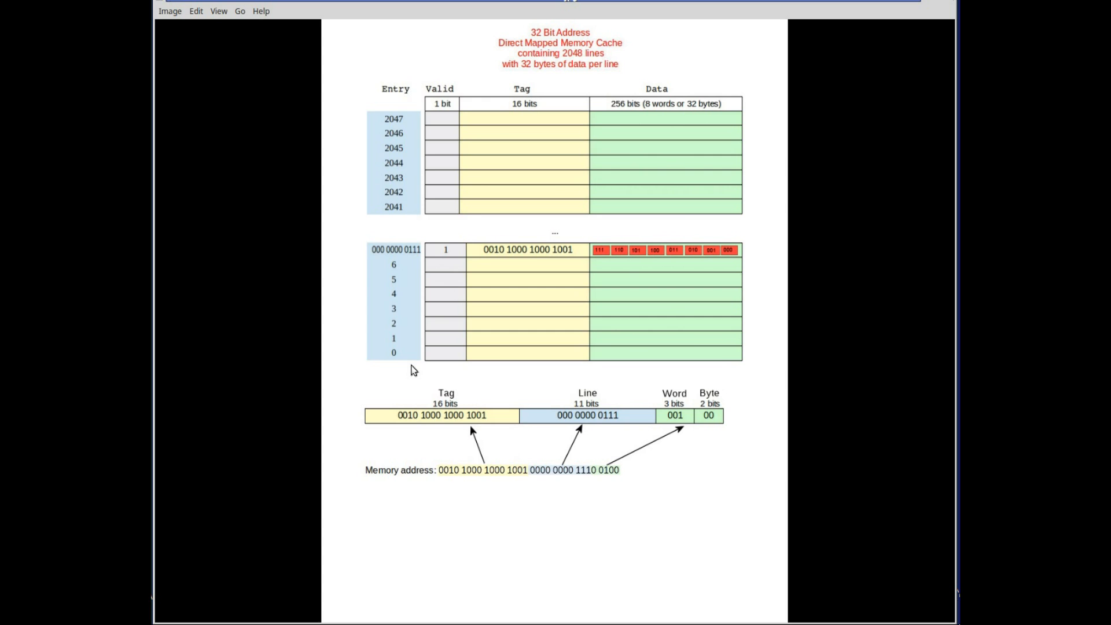
mouse_move(403, 307)
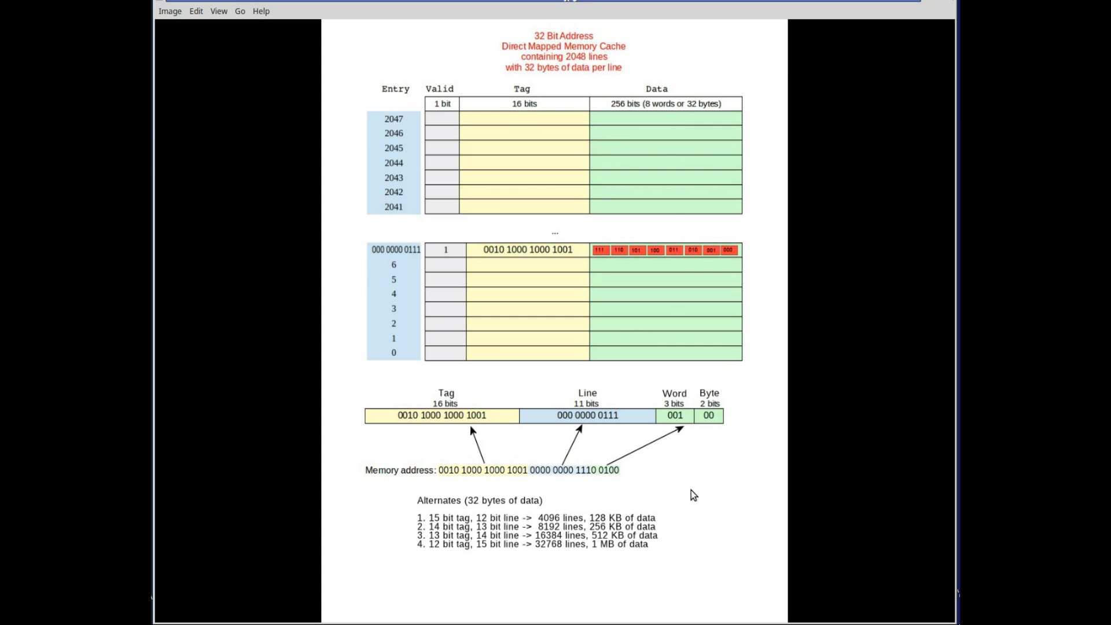
mouse_move(644, 421)
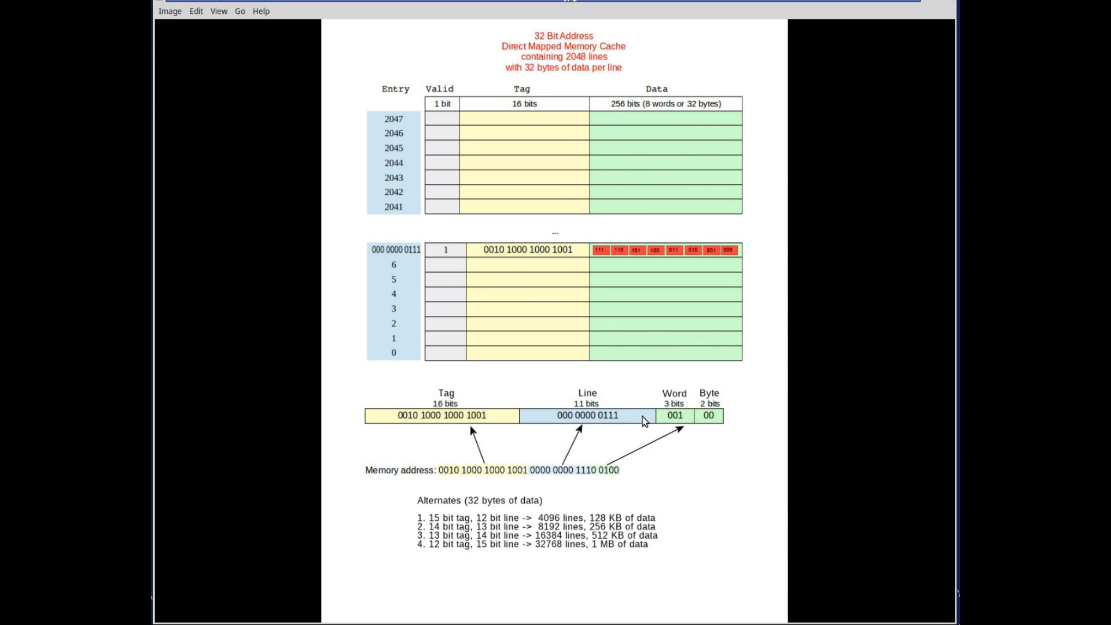
mouse_move(515, 523)
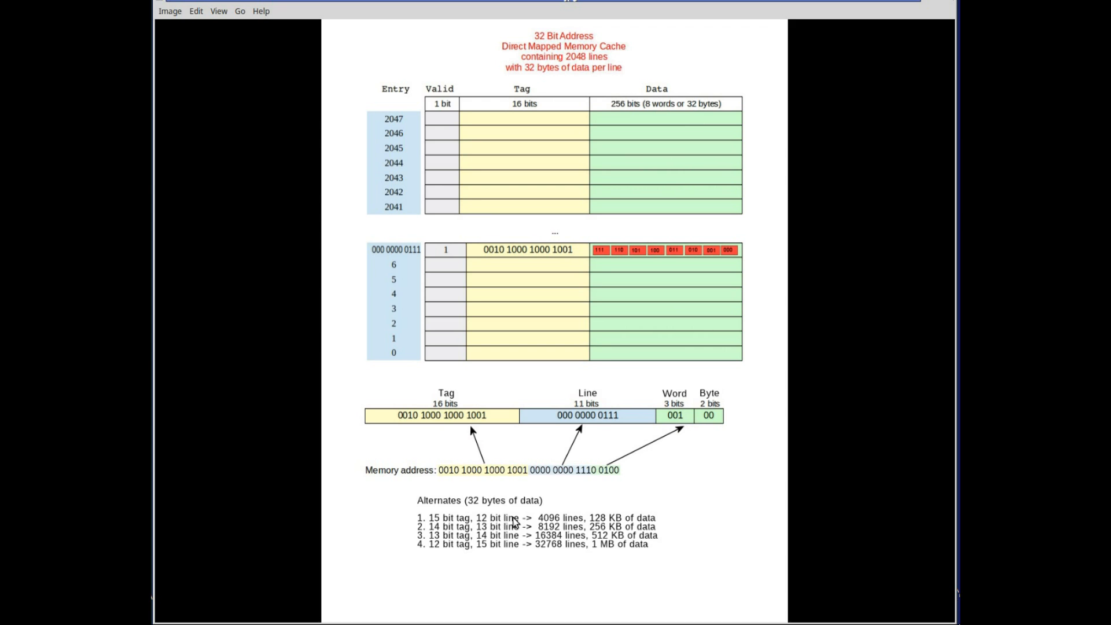
mouse_move(561, 527)
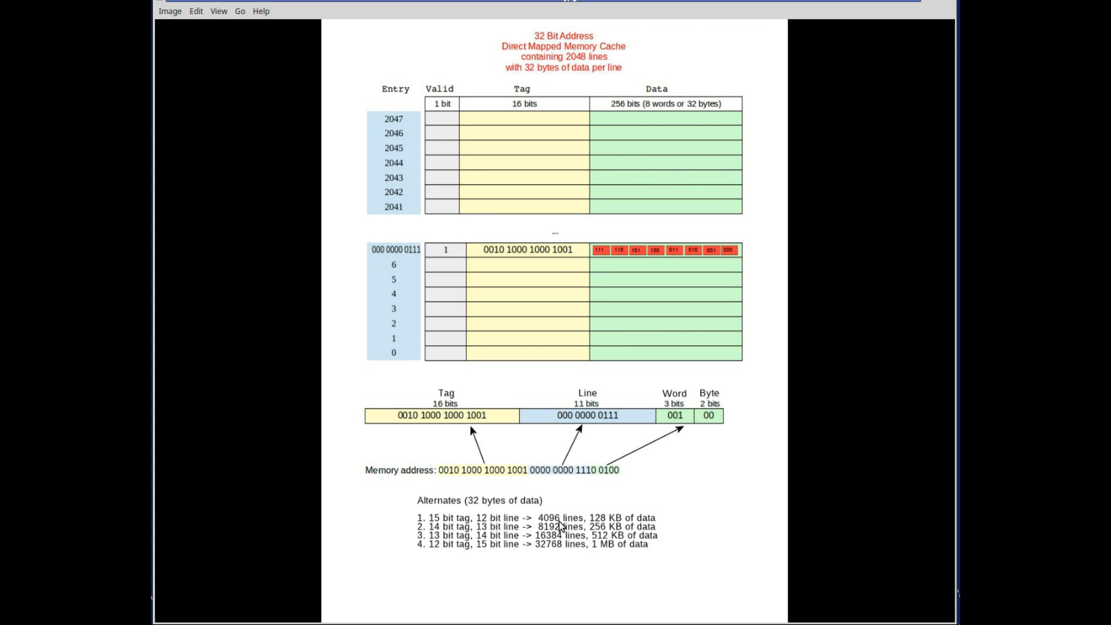
mouse_move(705, 228)
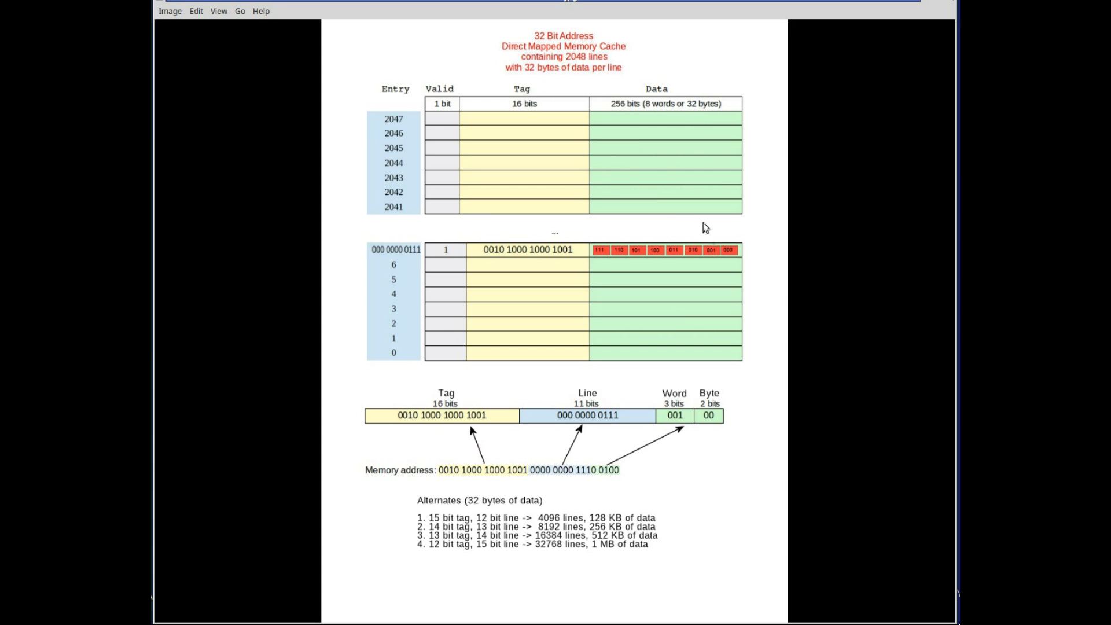
mouse_move(711, 512)
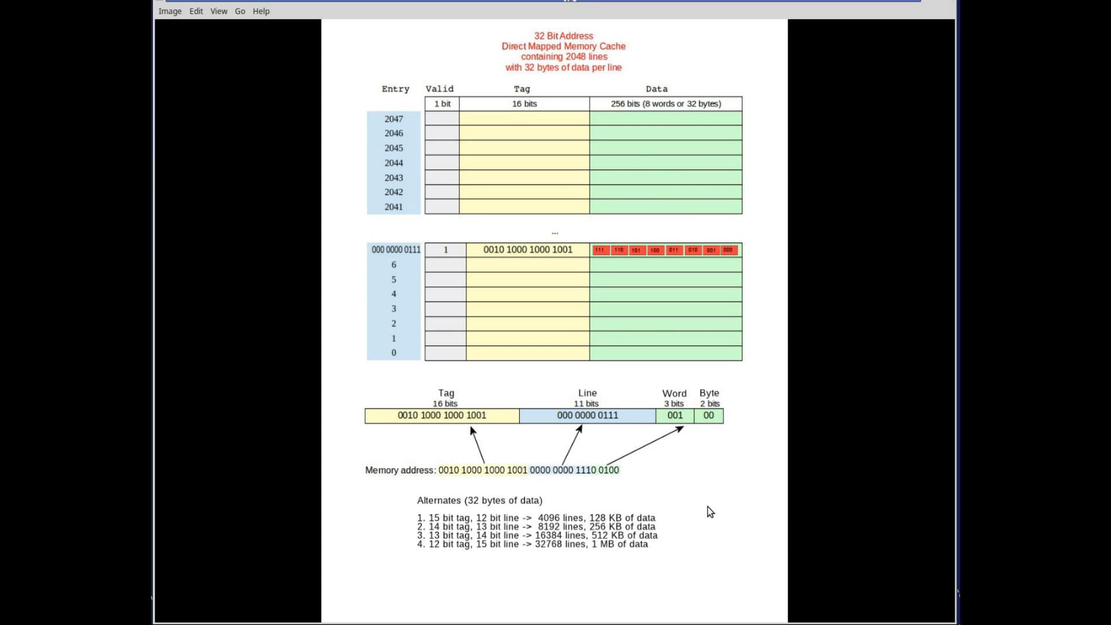
mouse_move(648, 517)
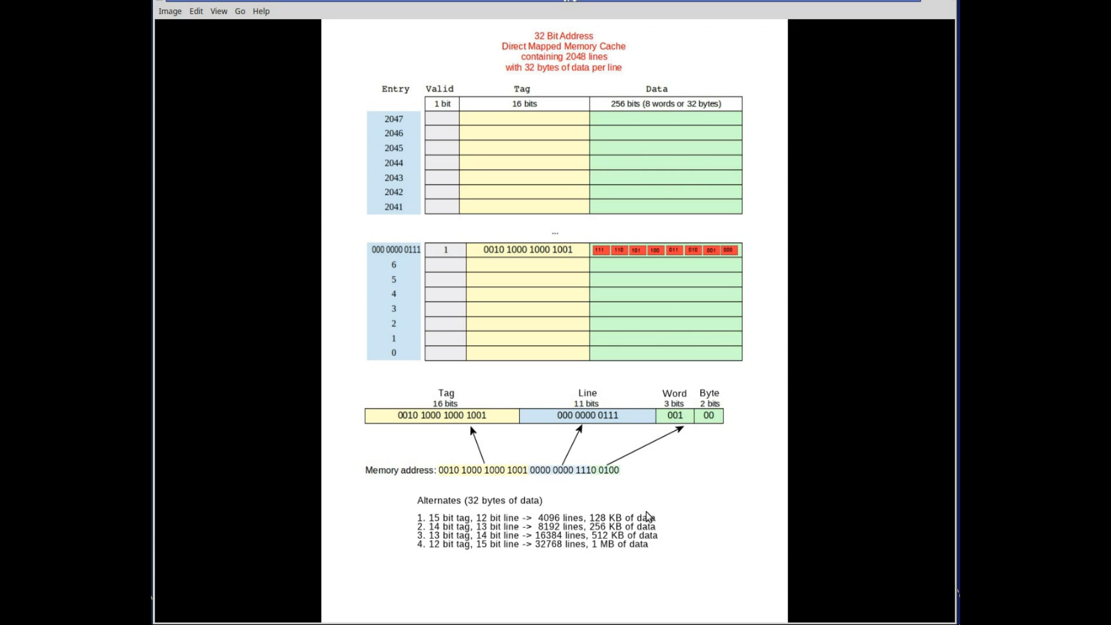
mouse_move(560, 524)
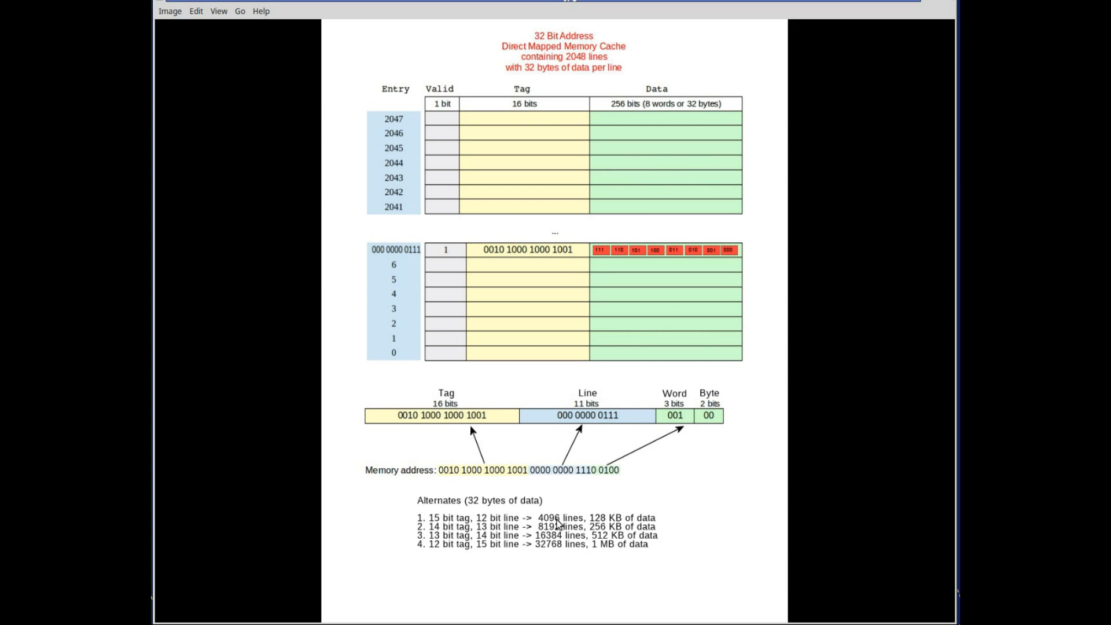
mouse_move(644, 523)
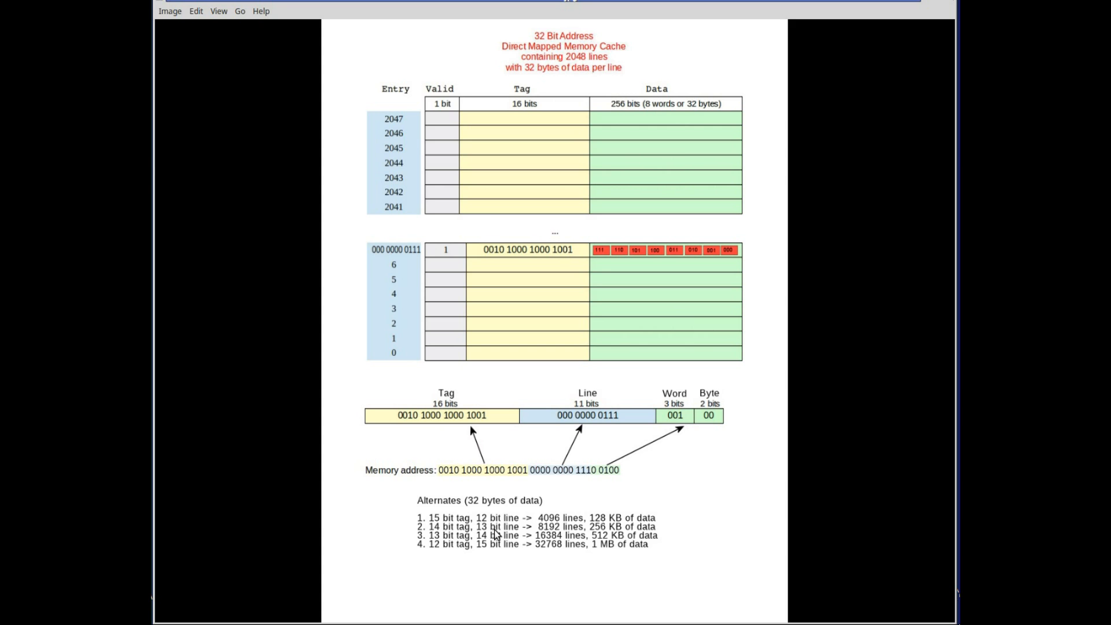
mouse_move(606, 534)
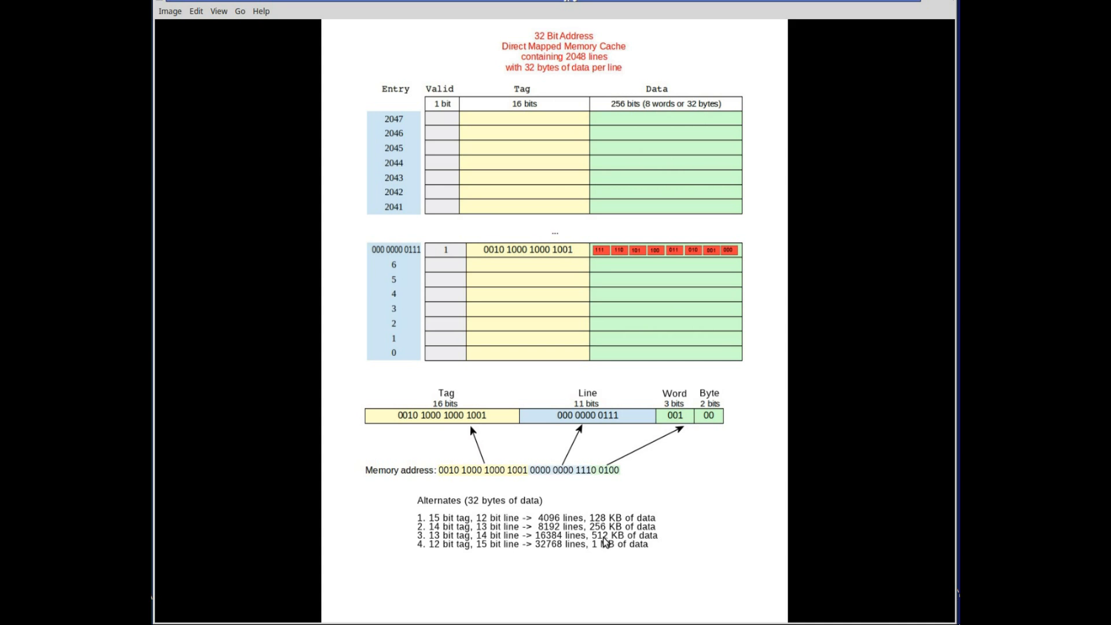
mouse_move(585, 553)
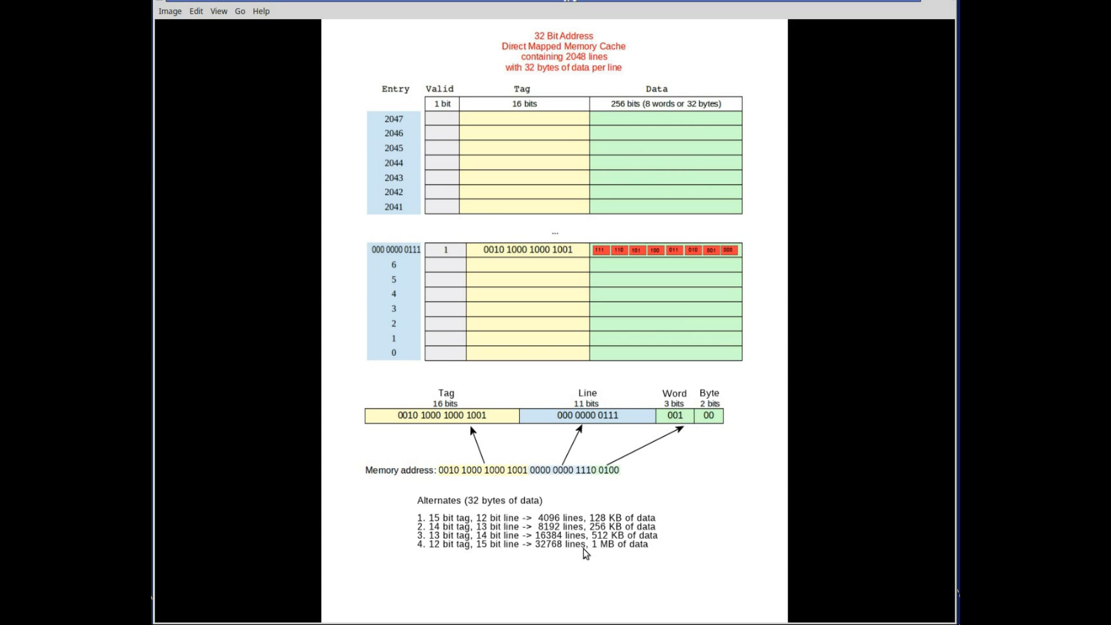
mouse_move(573, 320)
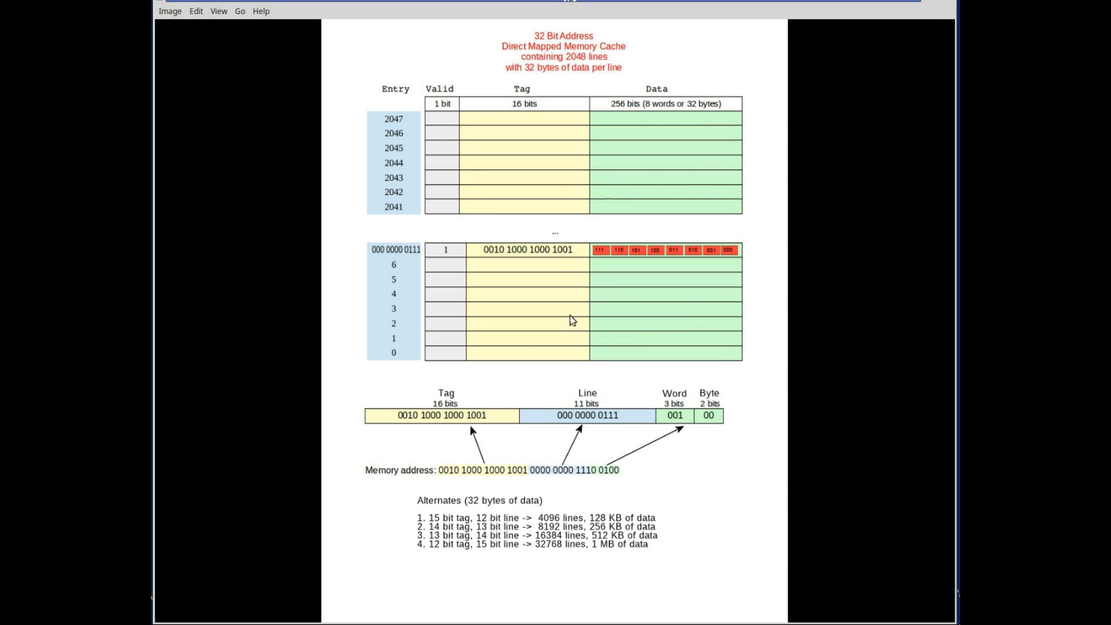
mouse_move(733, 500)
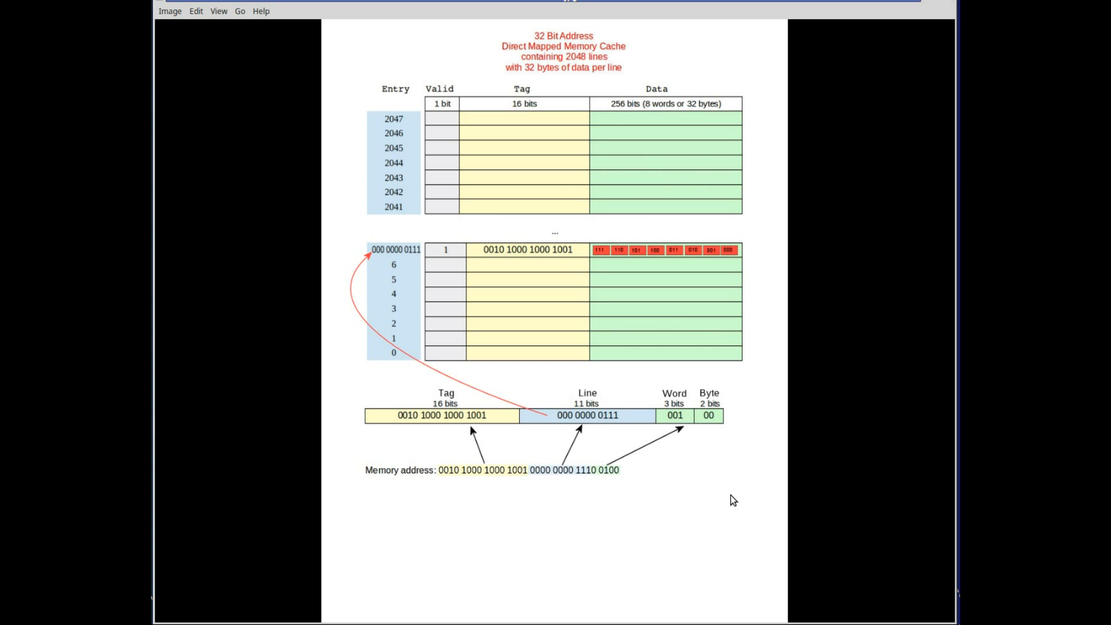
mouse_move(705, 423)
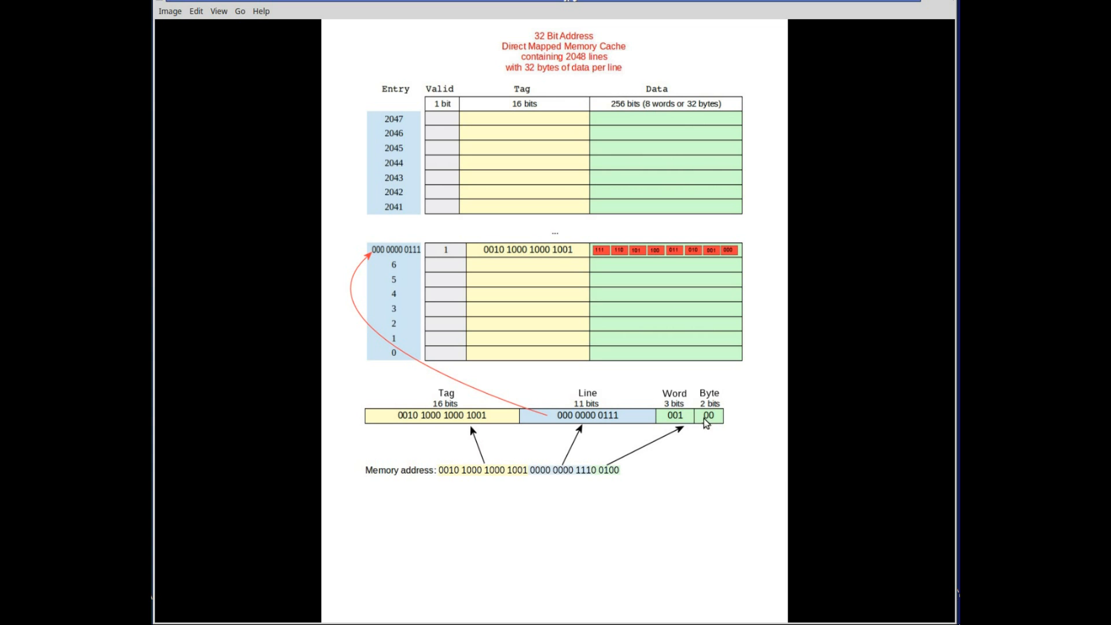
mouse_move(737, 419)
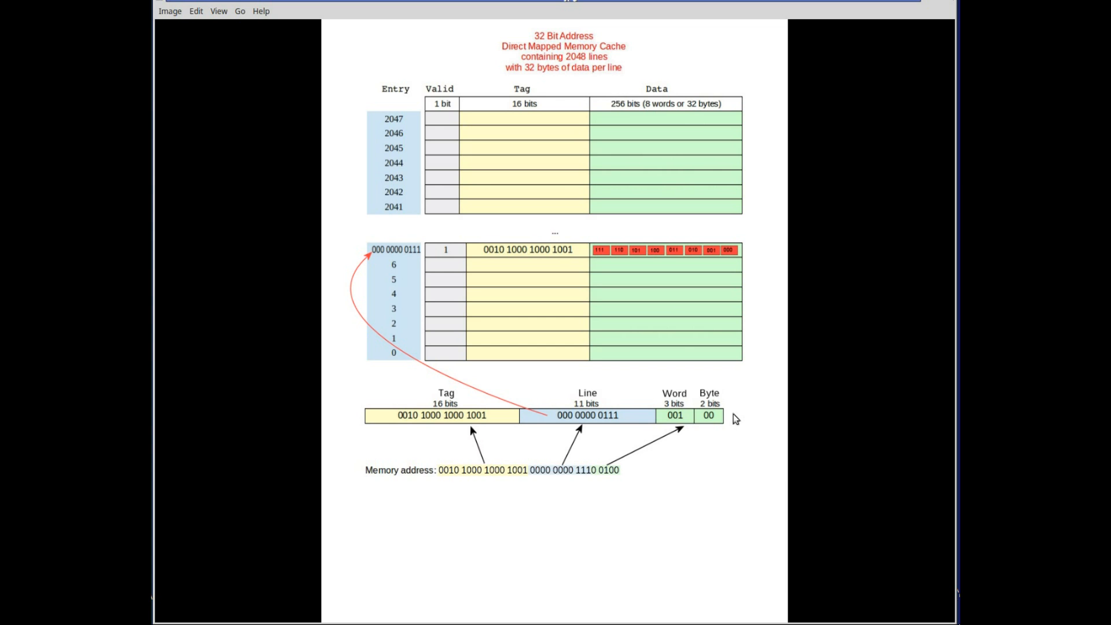
mouse_move(397, 307)
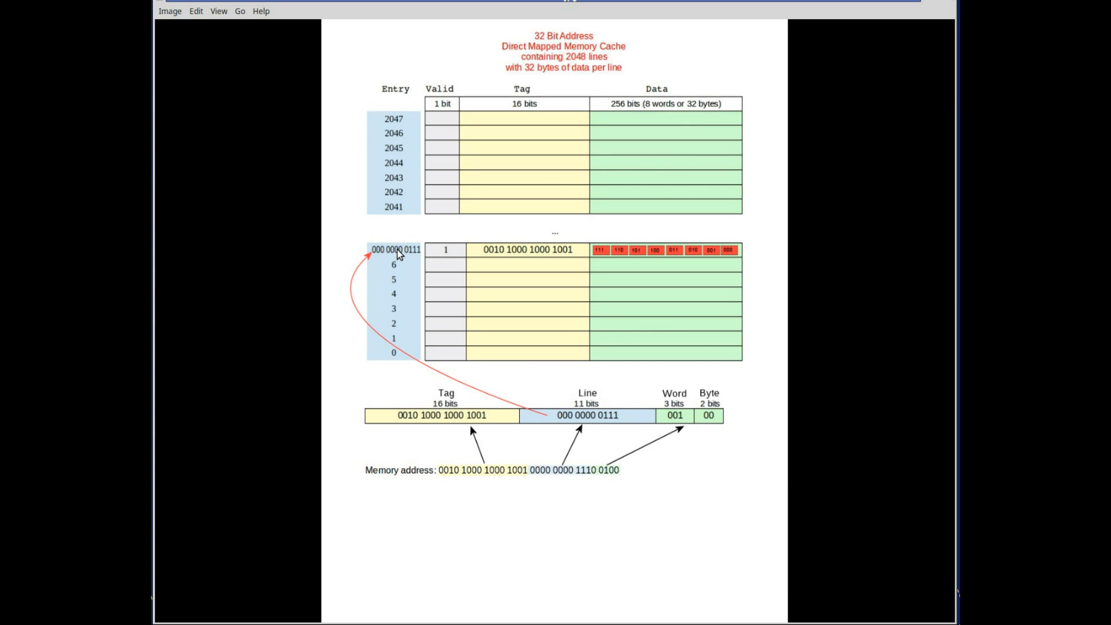
mouse_move(621, 425)
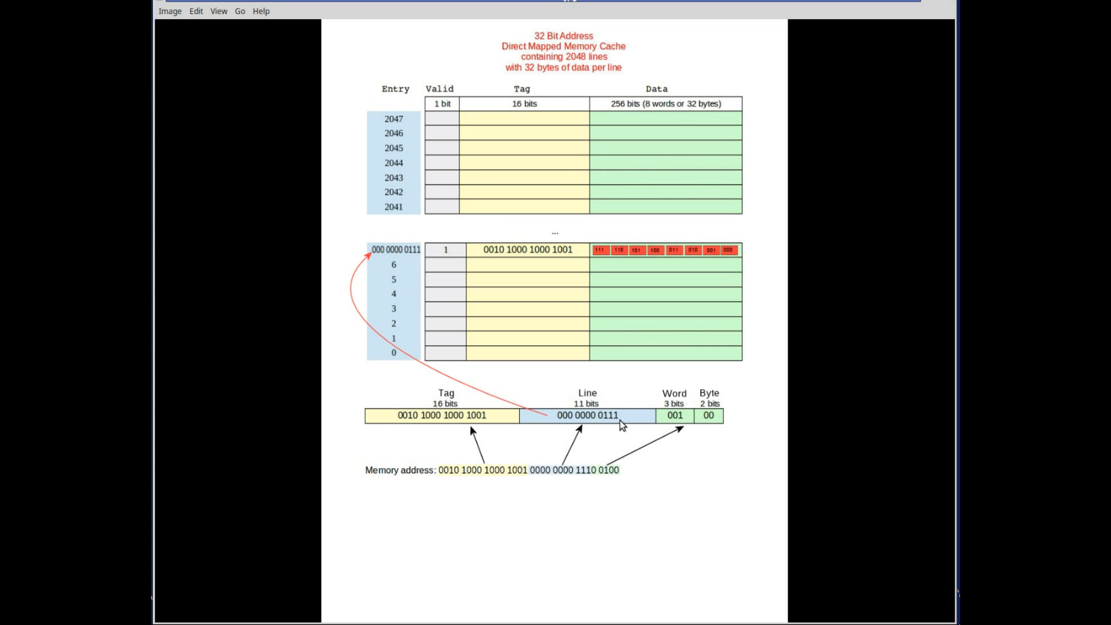
mouse_move(618, 420)
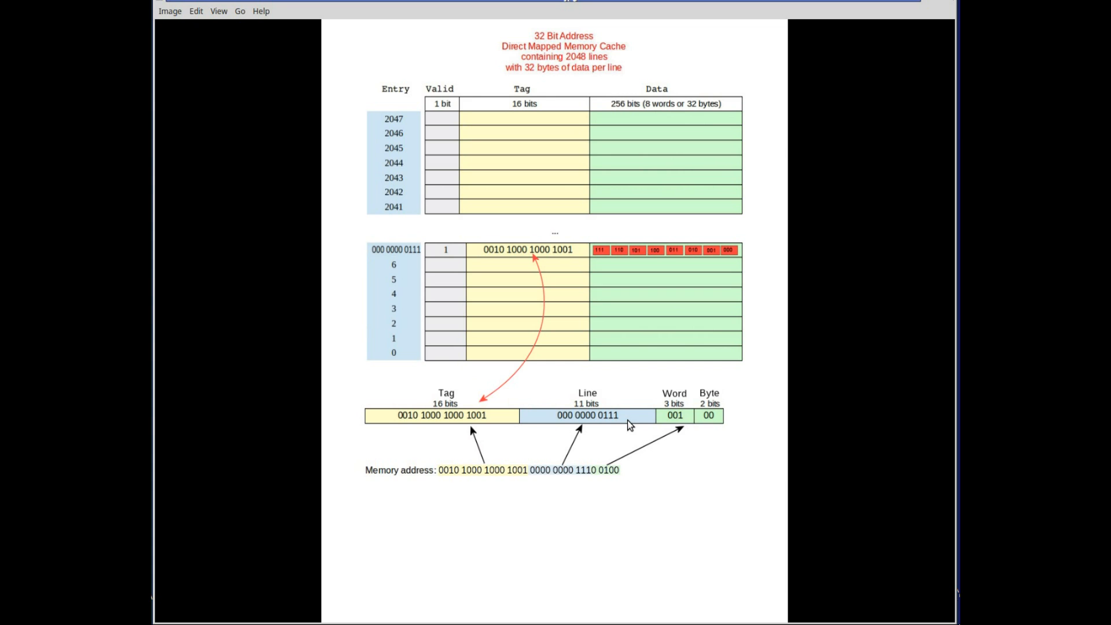
mouse_move(542, 256)
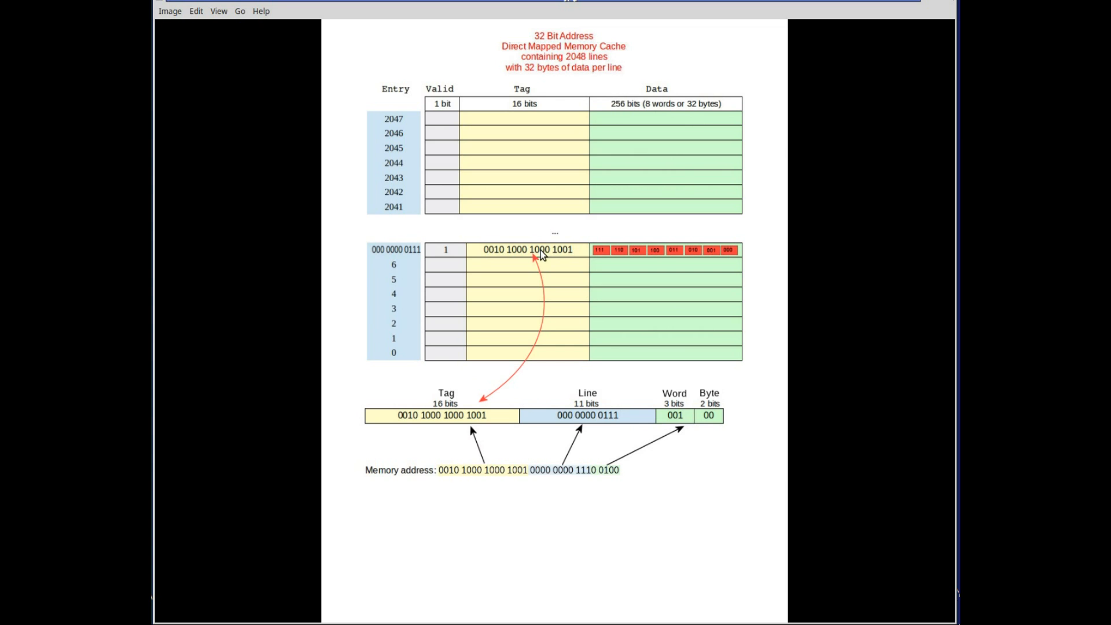
mouse_move(496, 418)
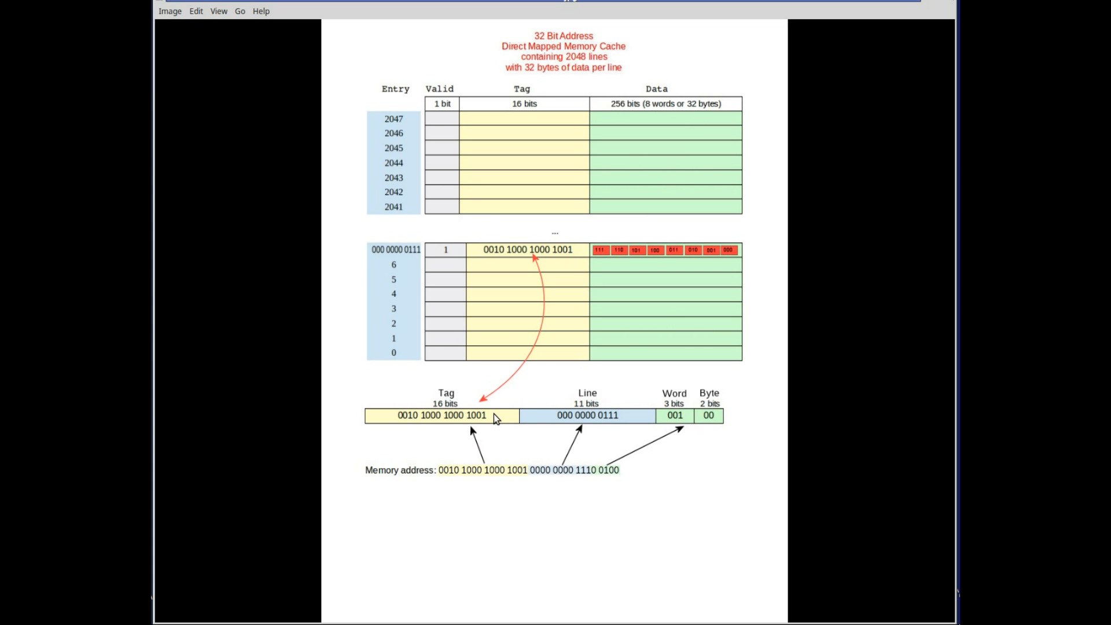
mouse_move(451, 257)
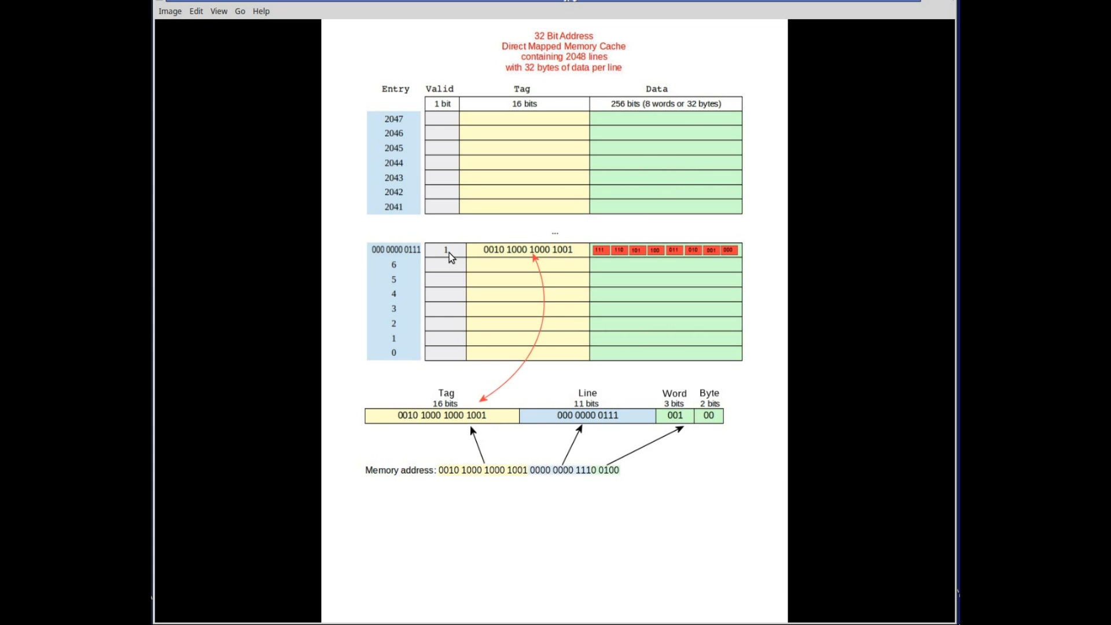
mouse_move(581, 254)
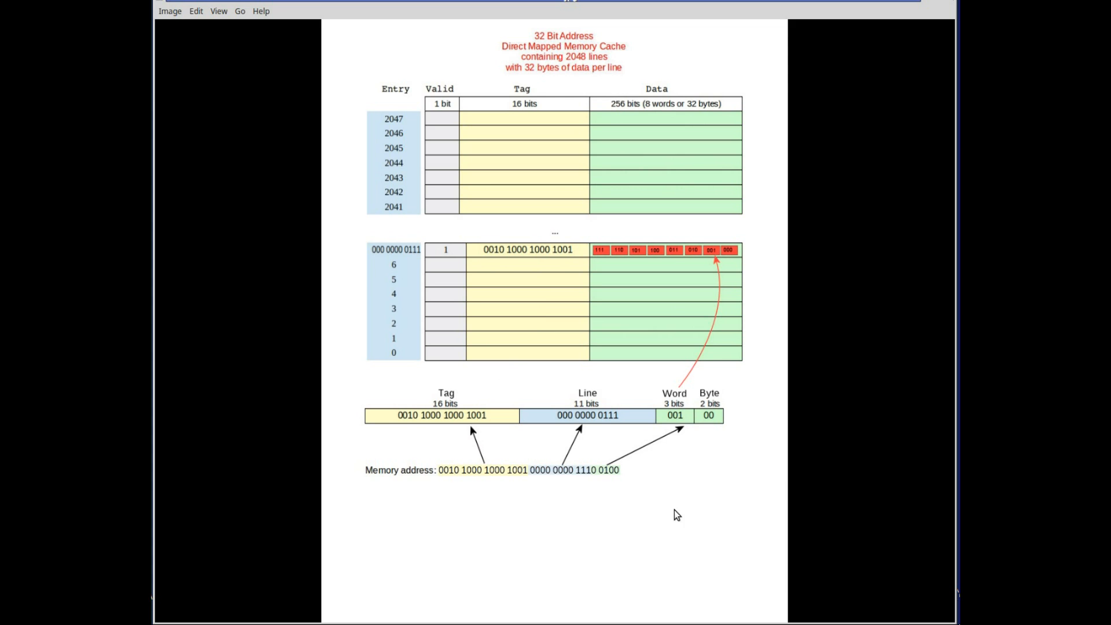
mouse_move(714, 256)
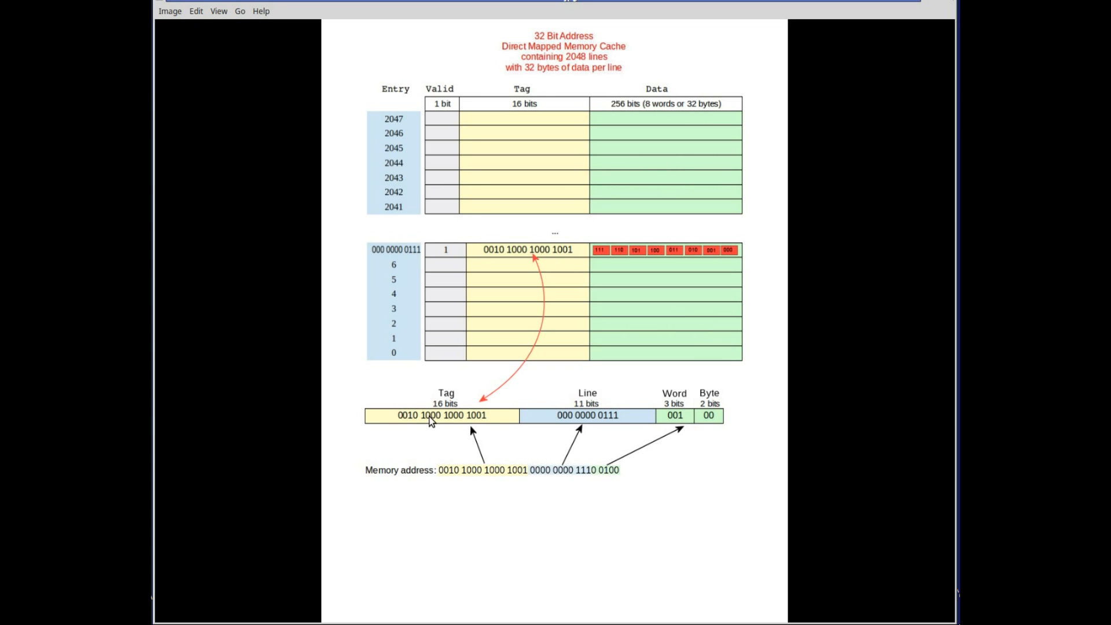
mouse_move(501, 419)
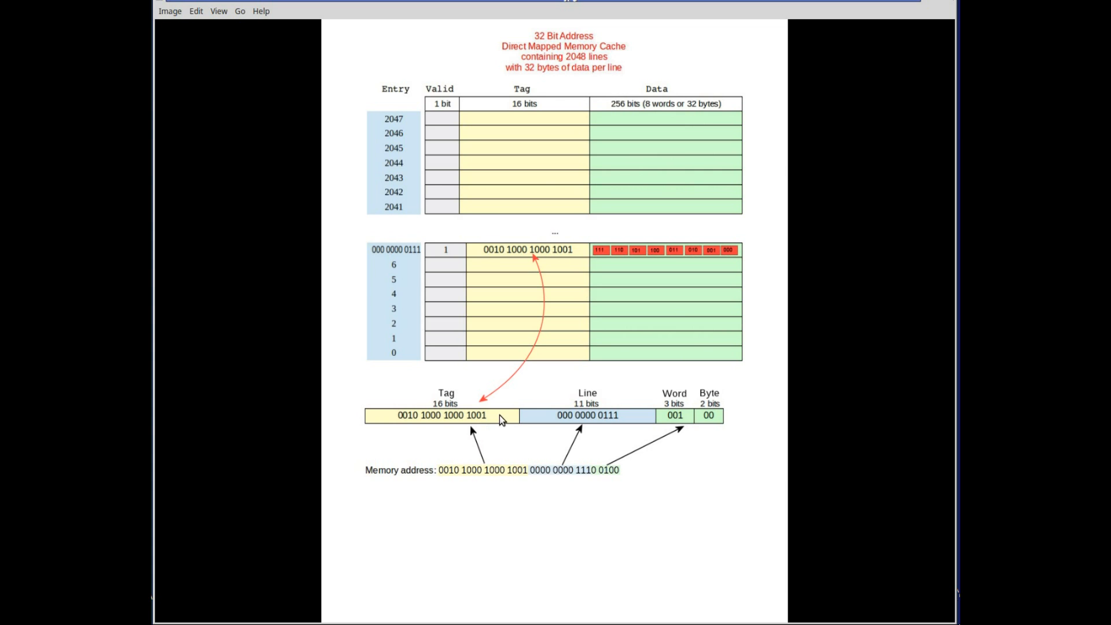
mouse_move(537, 423)
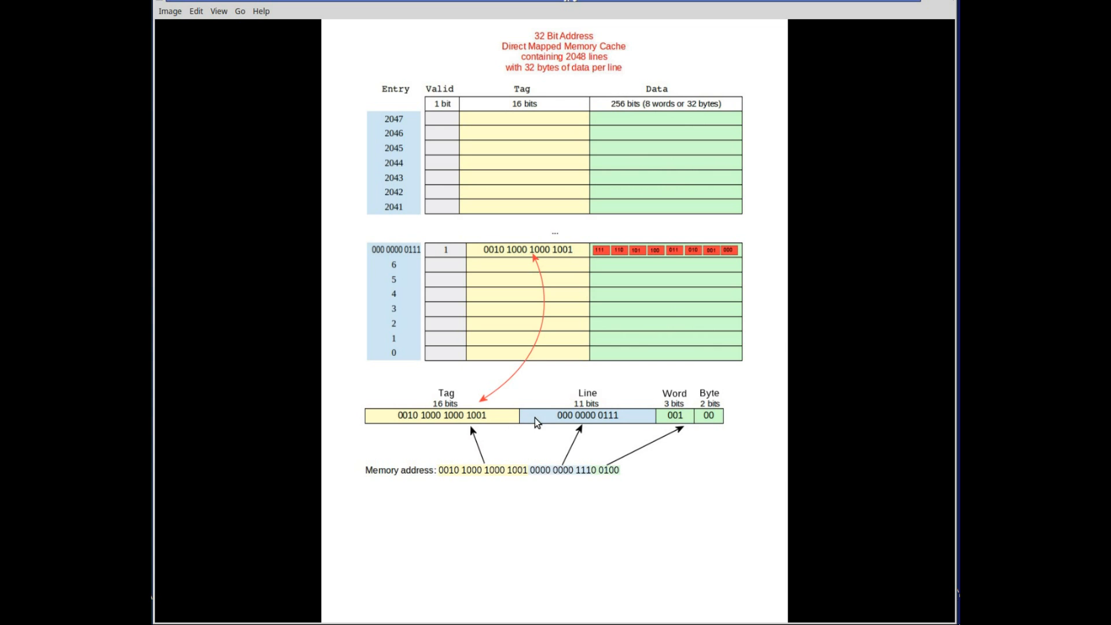
mouse_move(502, 424)
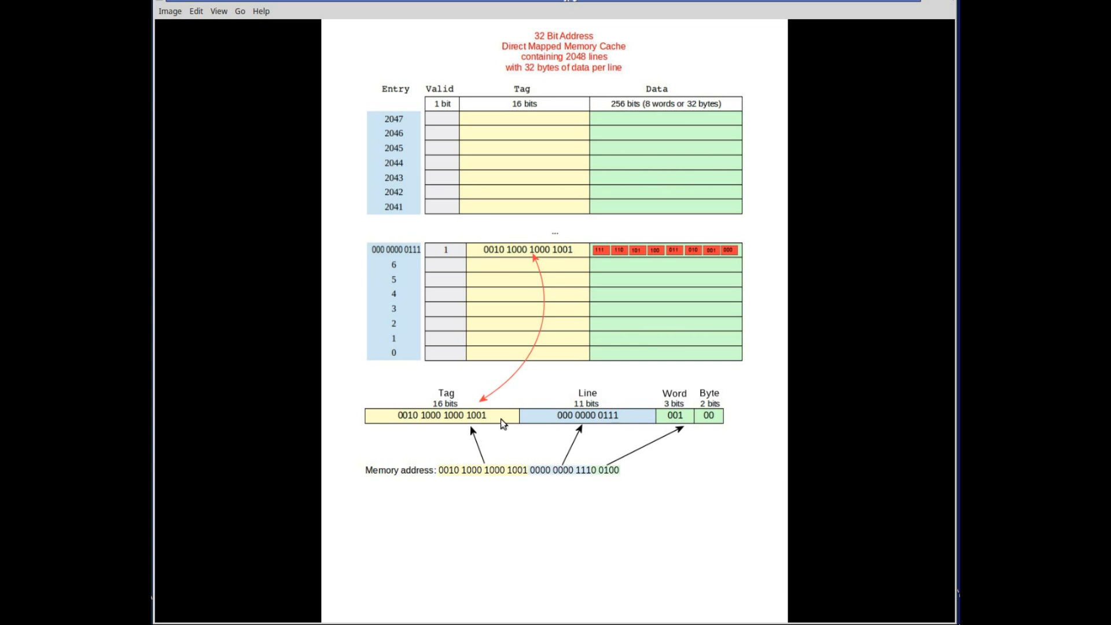
mouse_move(578, 255)
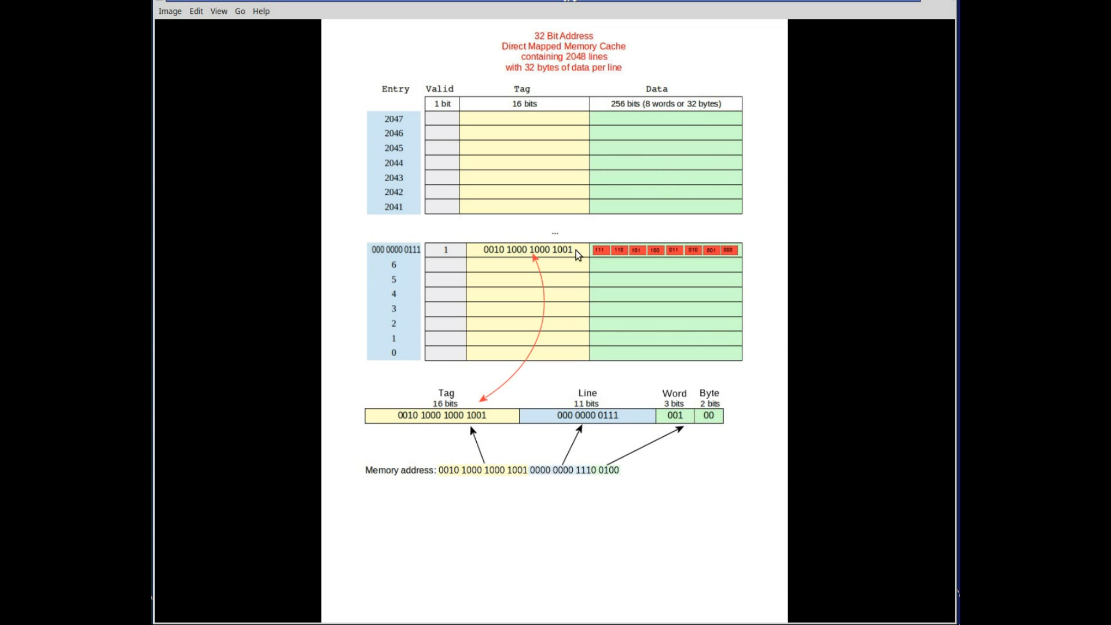
mouse_move(563, 420)
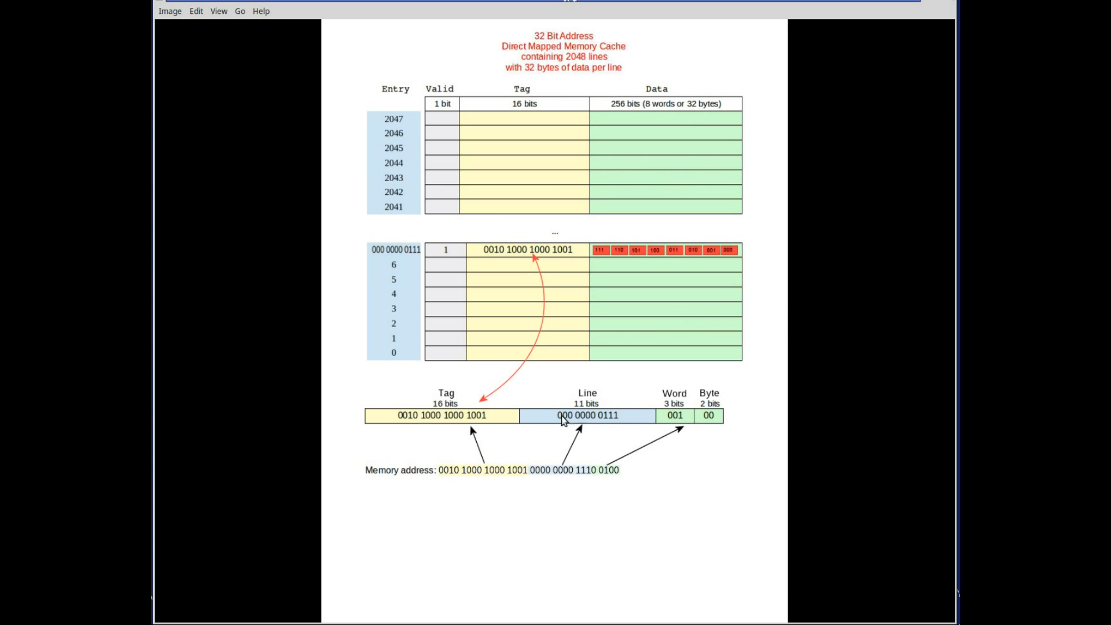
mouse_move(406, 434)
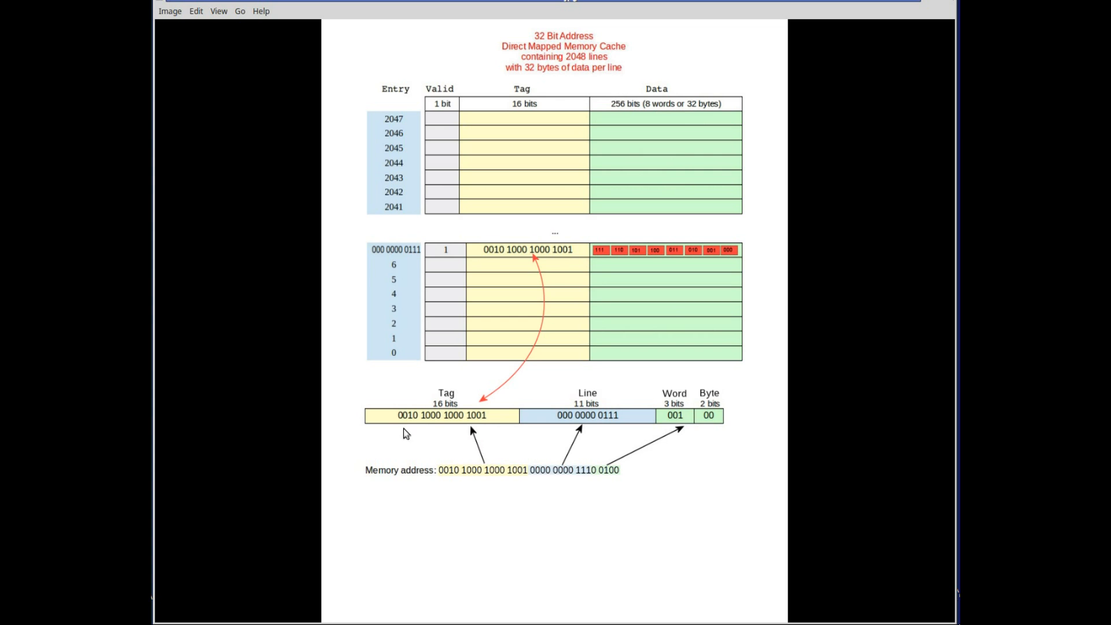
mouse_move(559, 254)
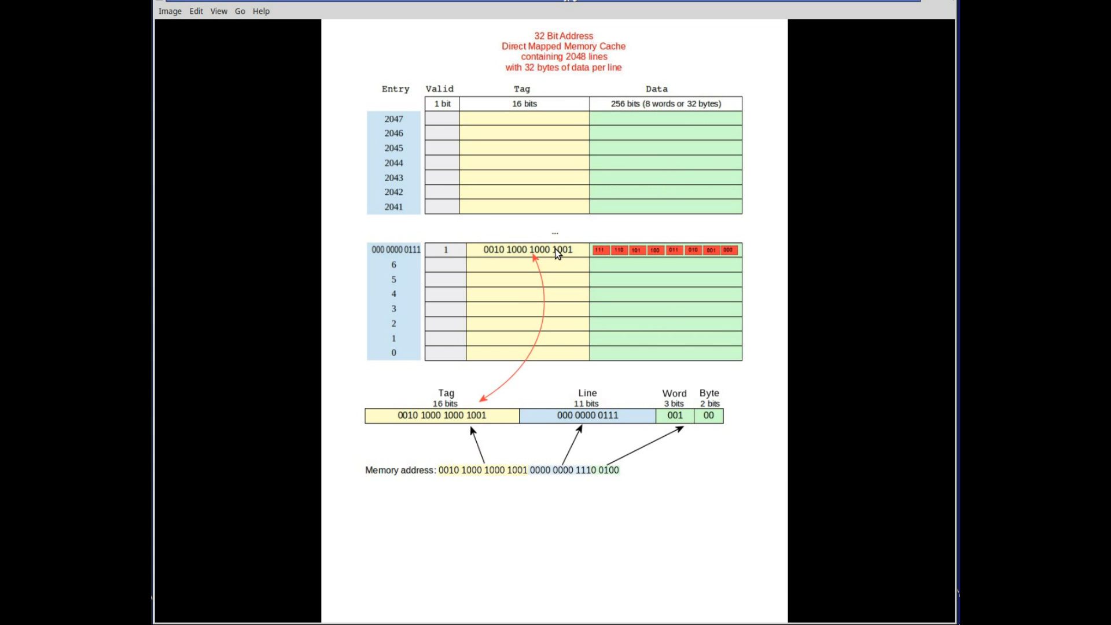
mouse_move(575, 256)
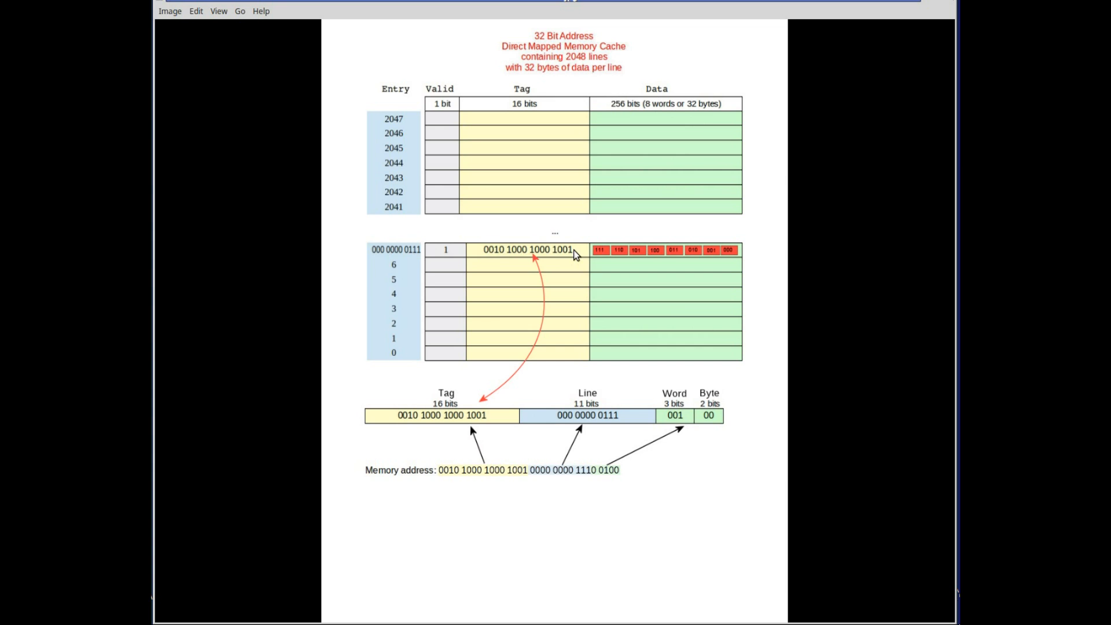
mouse_move(400, 429)
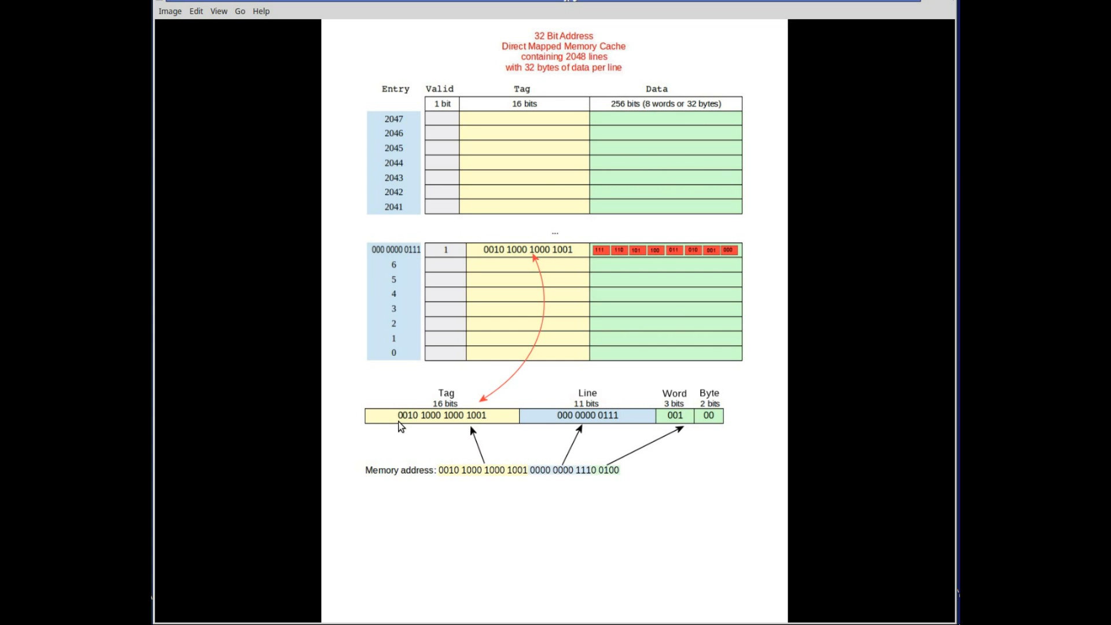
mouse_move(650, 515)
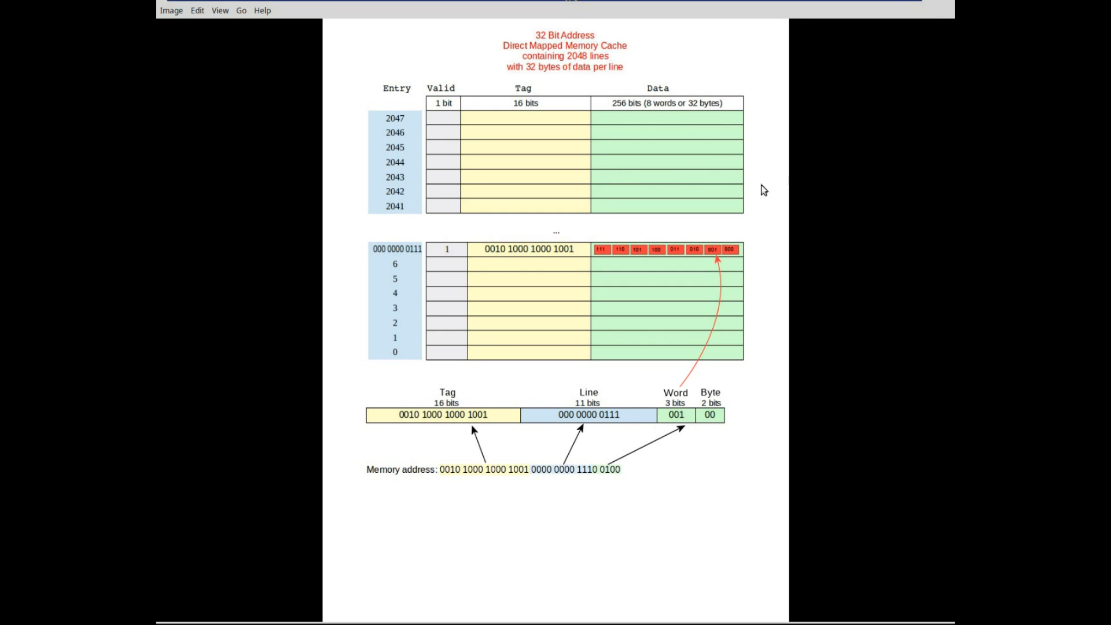
mouse_move(762, 206)
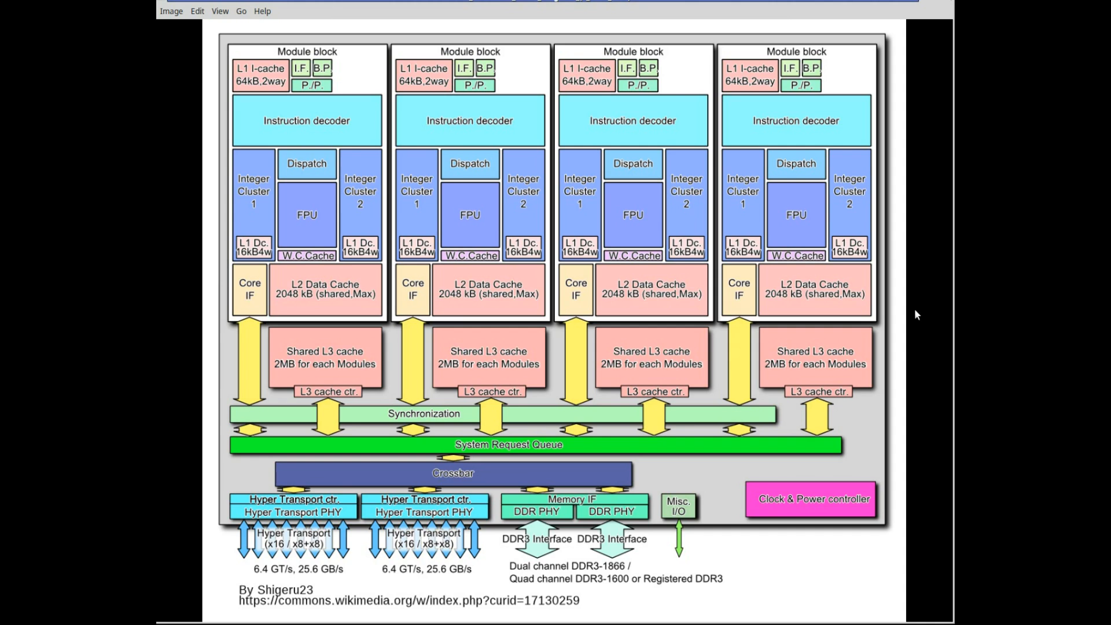
mouse_move(678, 111)
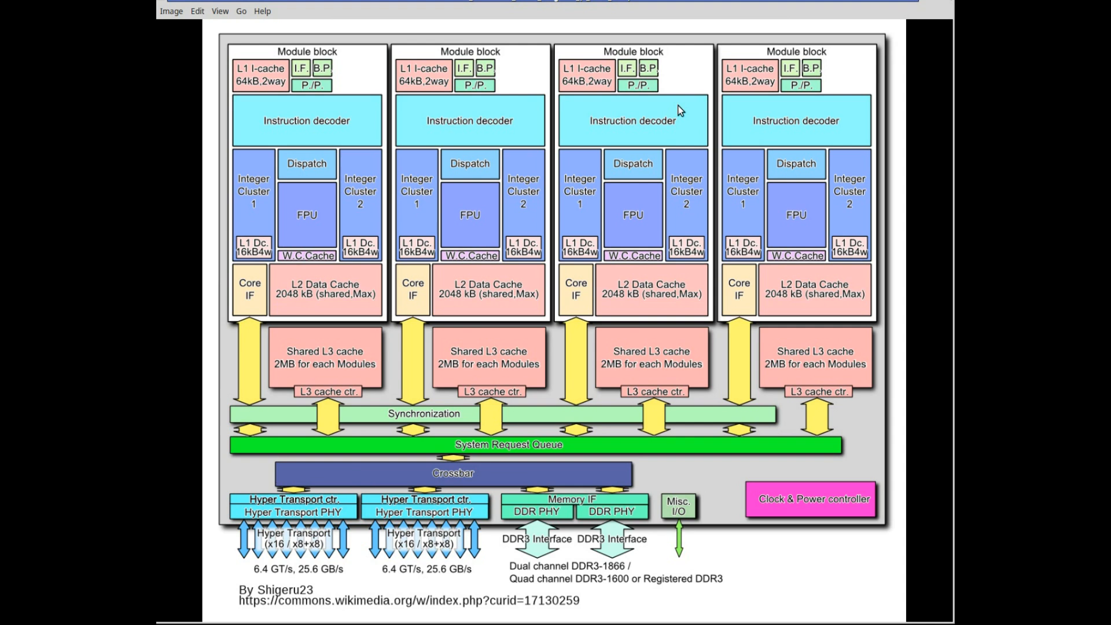
mouse_move(775, 88)
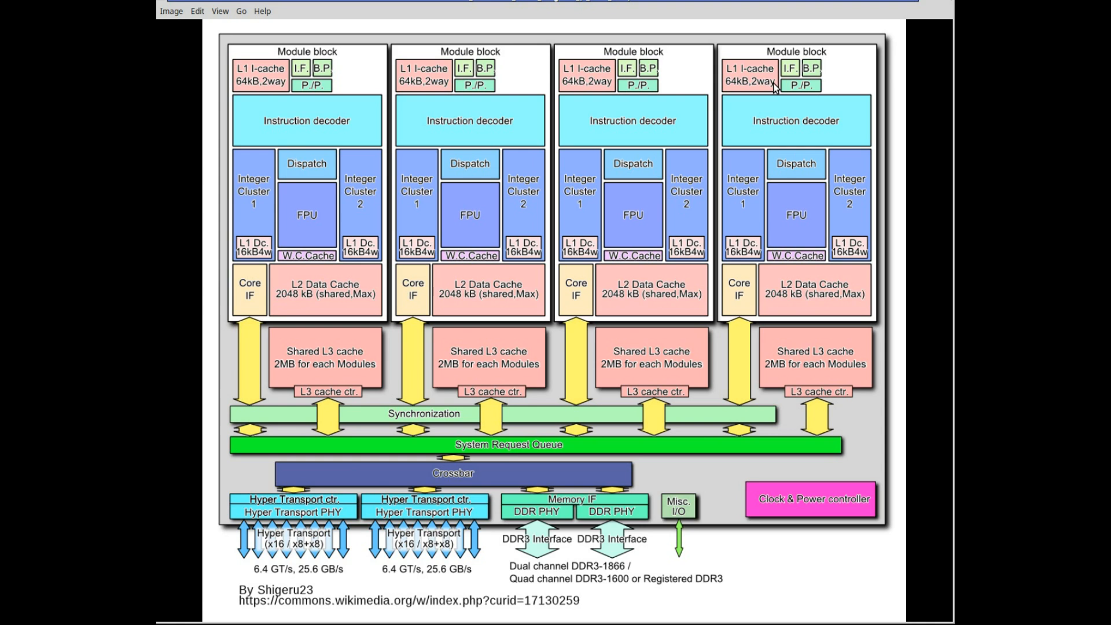
mouse_move(328, 224)
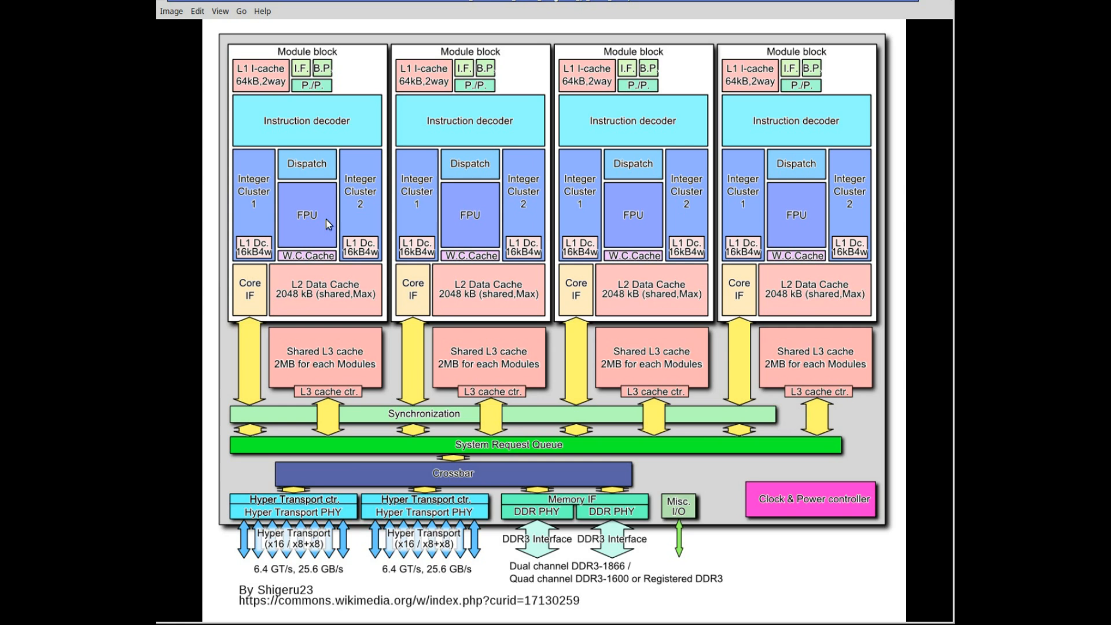
mouse_move(680, 179)
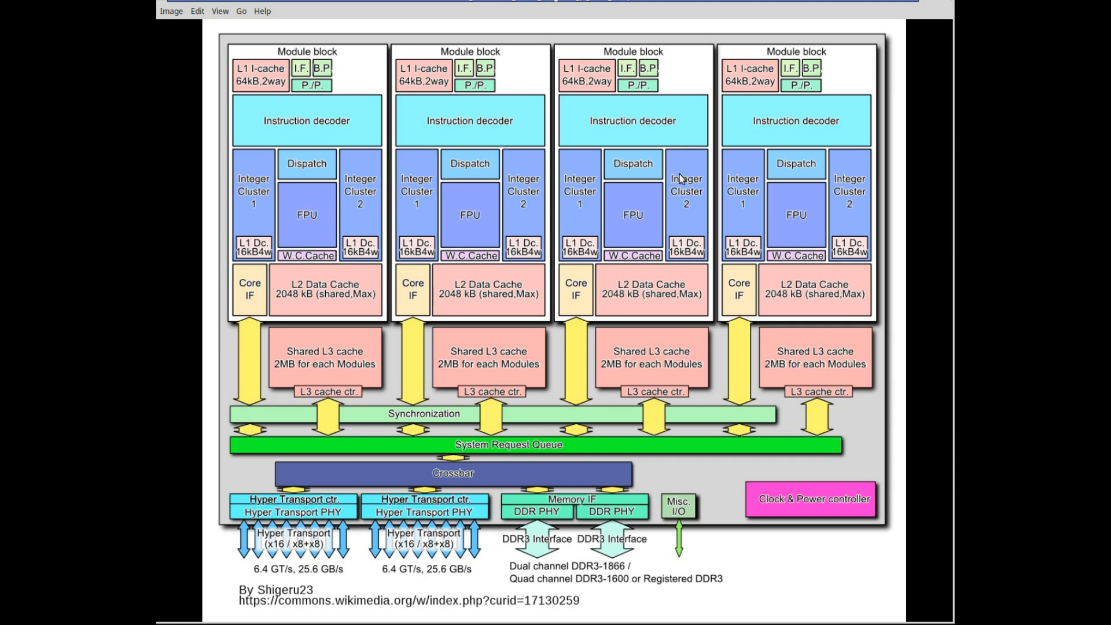
mouse_move(366, 205)
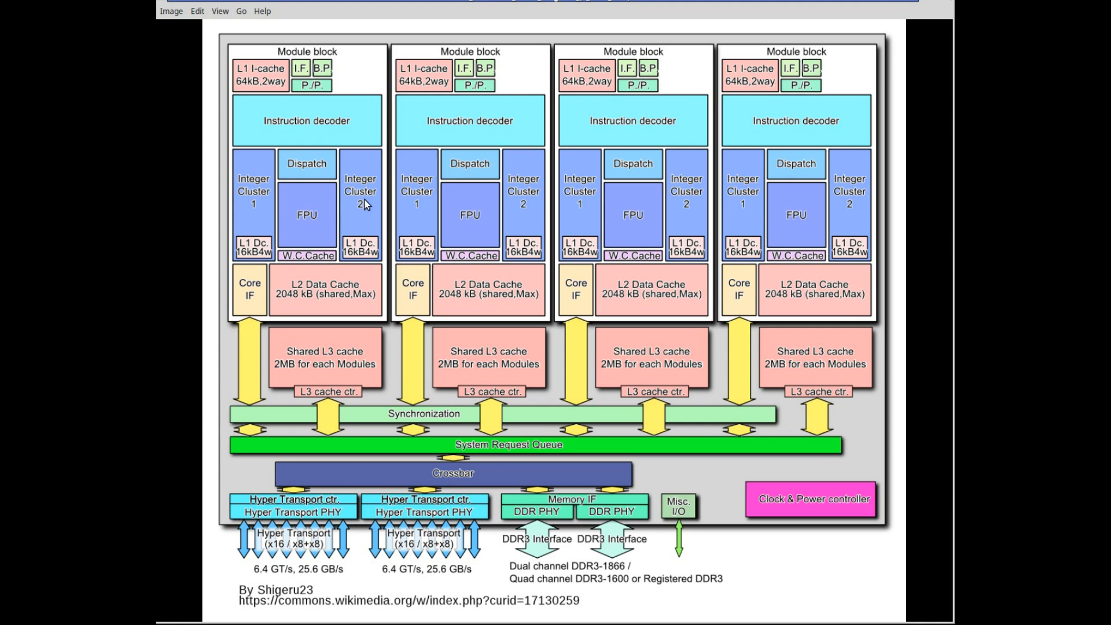
mouse_move(602, 243)
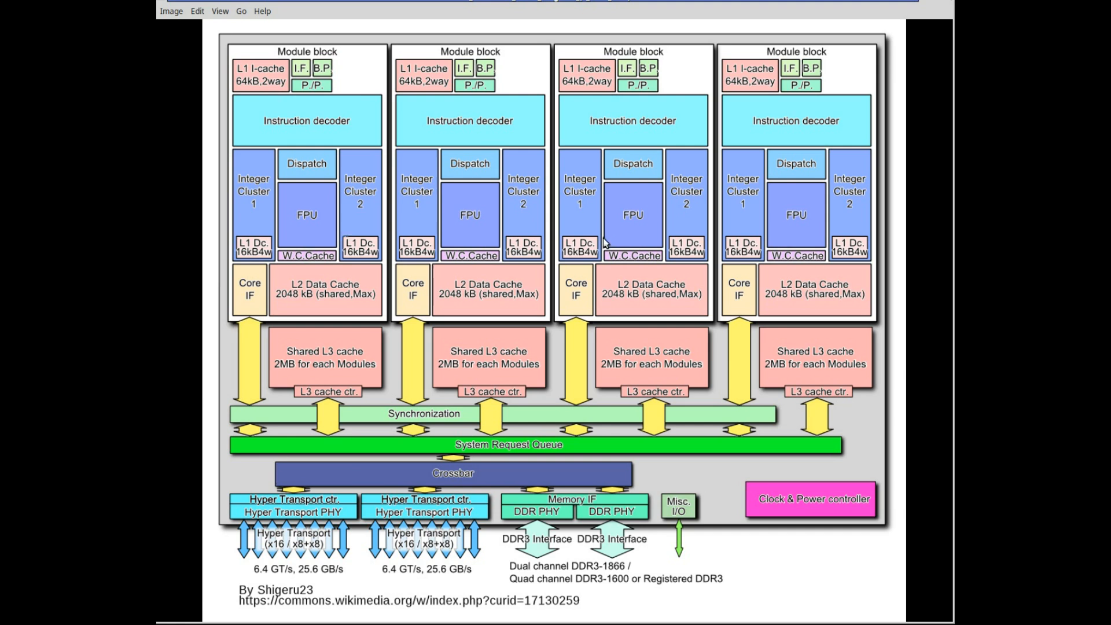
mouse_move(316, 222)
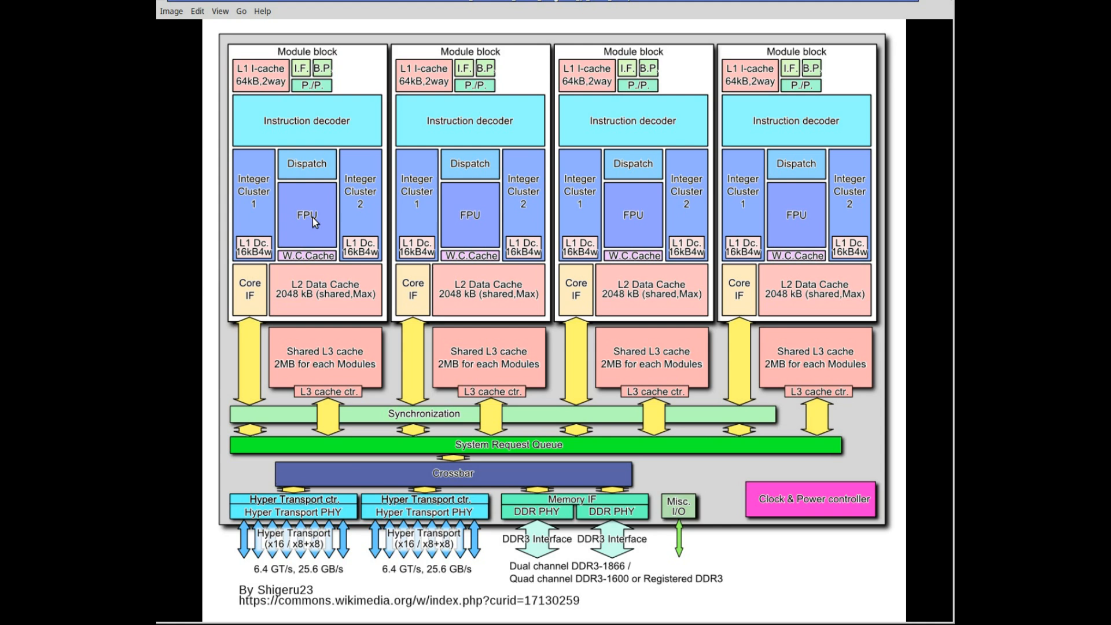
mouse_move(271, 201)
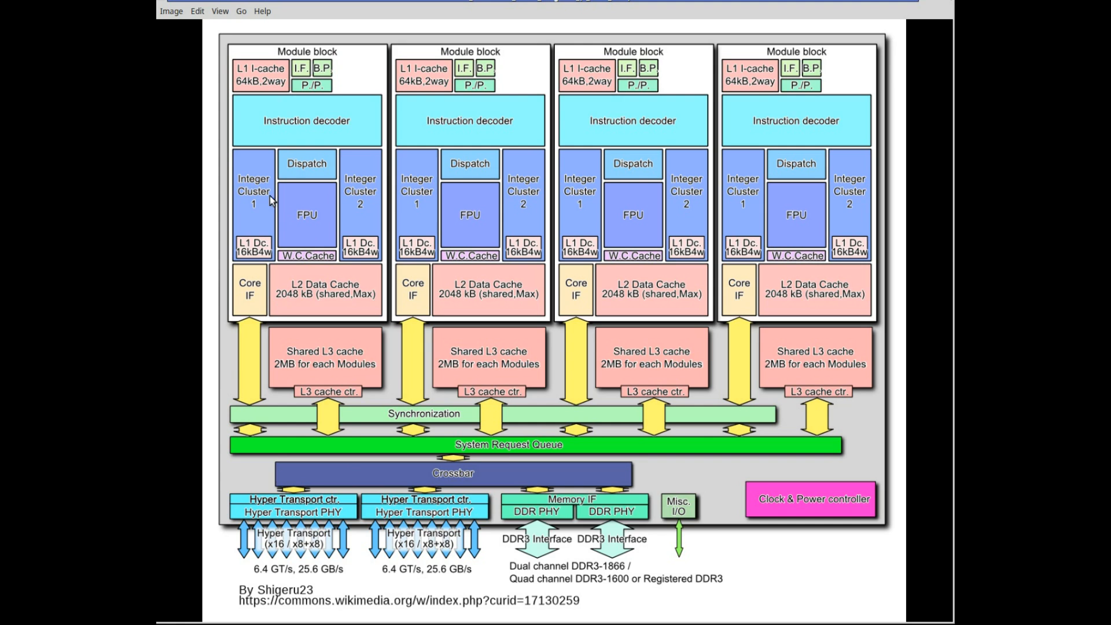
mouse_move(358, 220)
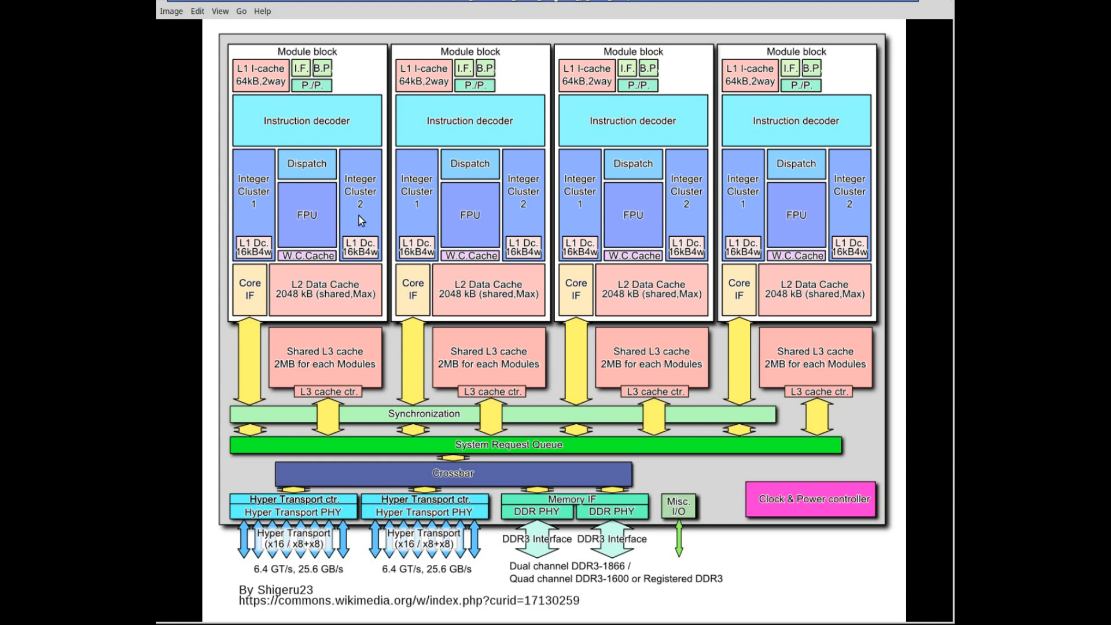
mouse_move(838, 133)
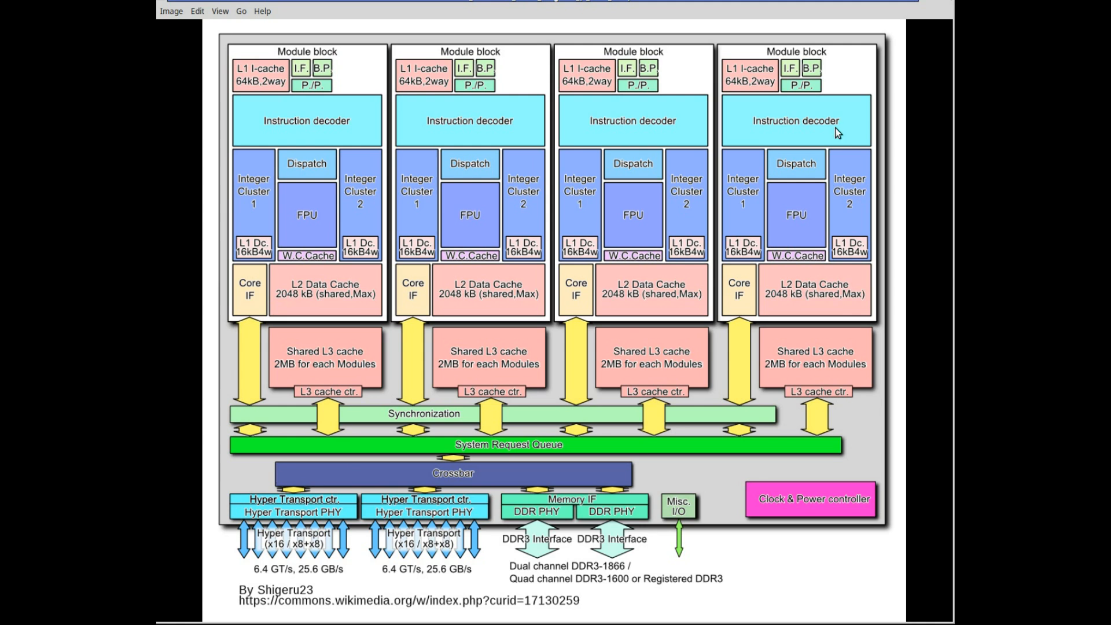
mouse_move(317, 368)
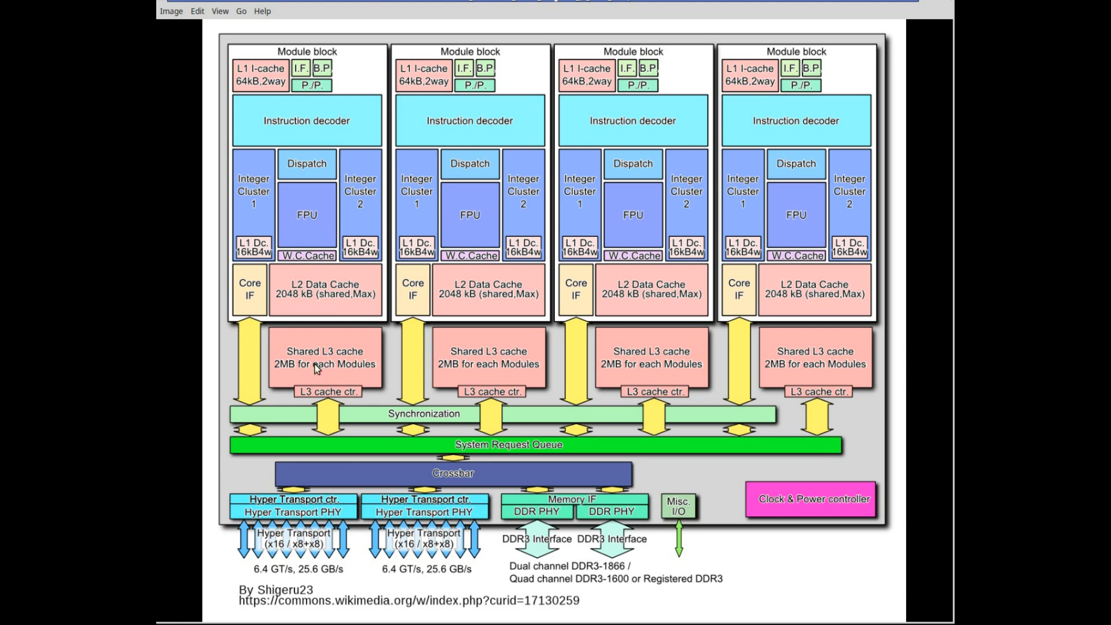
mouse_move(806, 372)
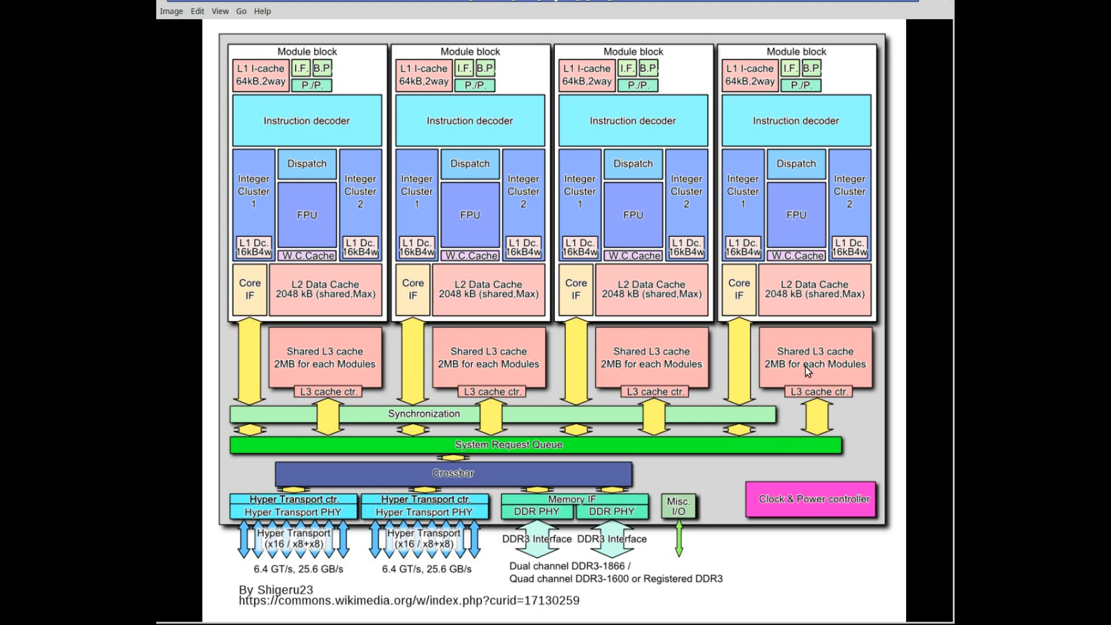
mouse_move(881, 436)
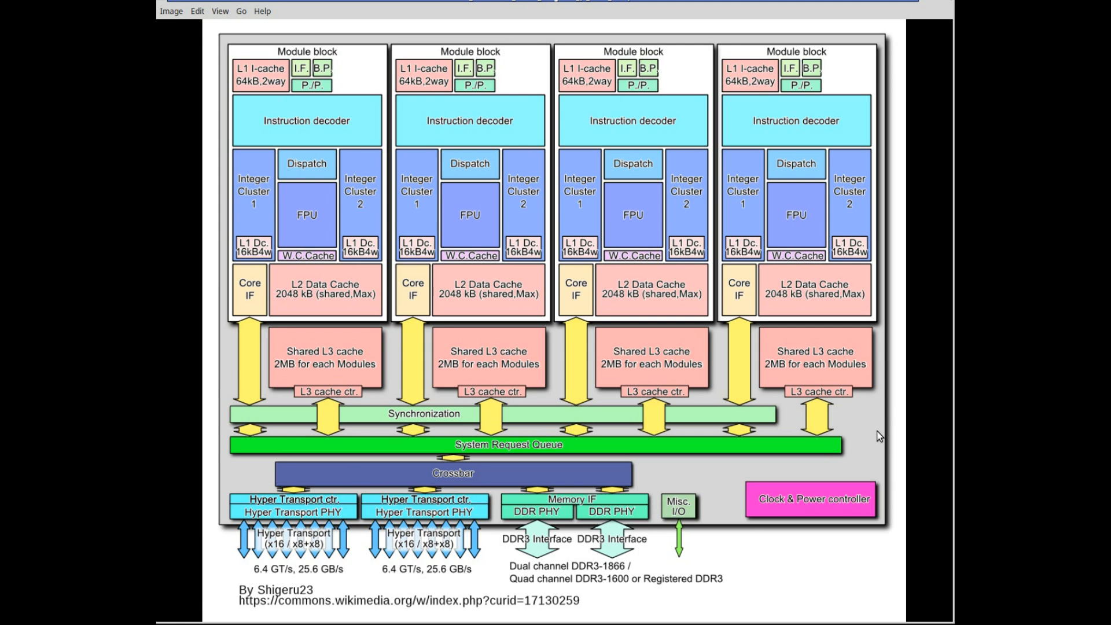